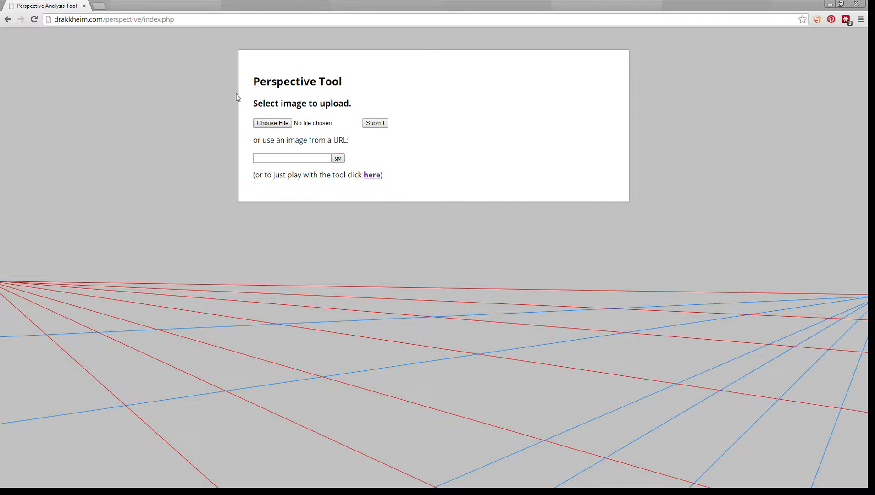
pyautogui.moveTo(327, 174)
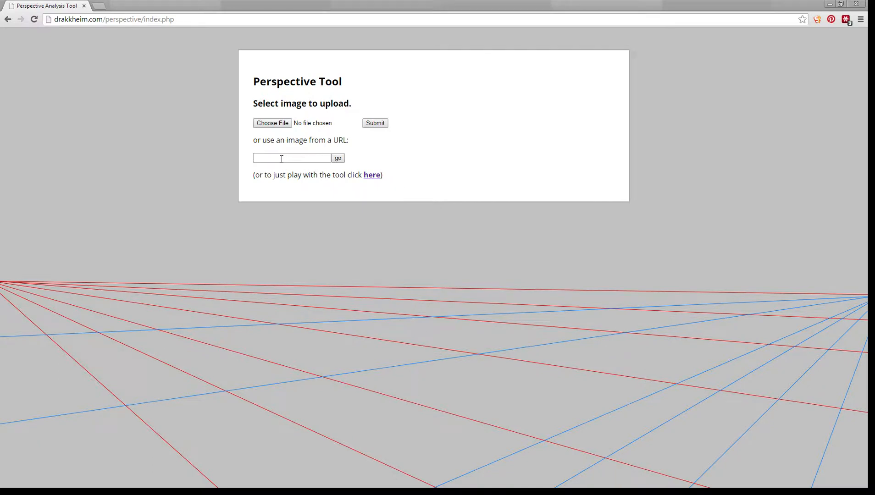
pyautogui.moveTo(273, 247)
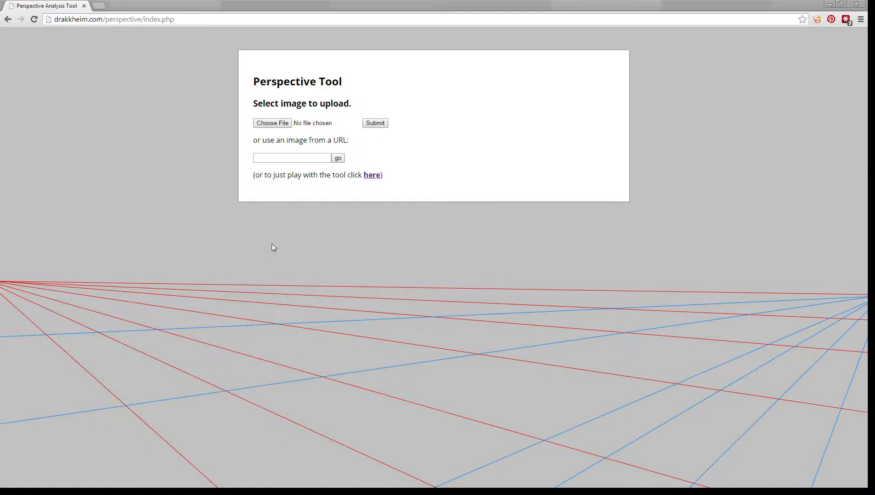
pyautogui.moveTo(302, 218)
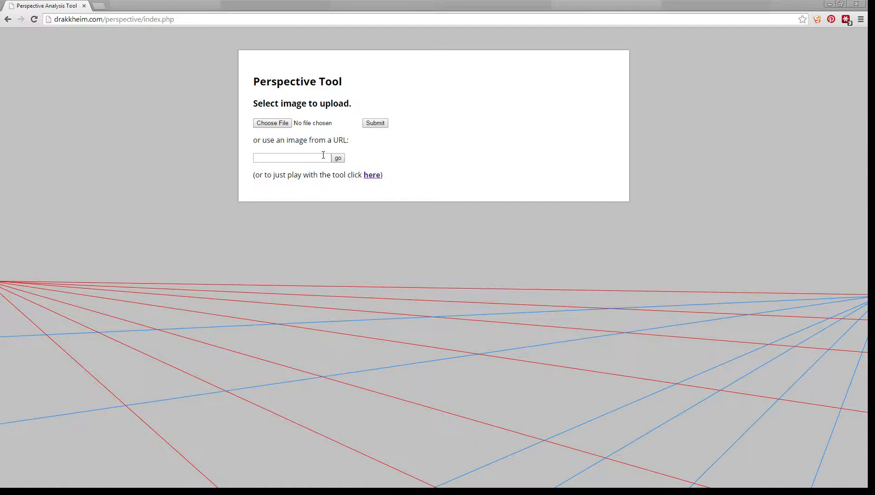
pyautogui.moveTo(302, 169)
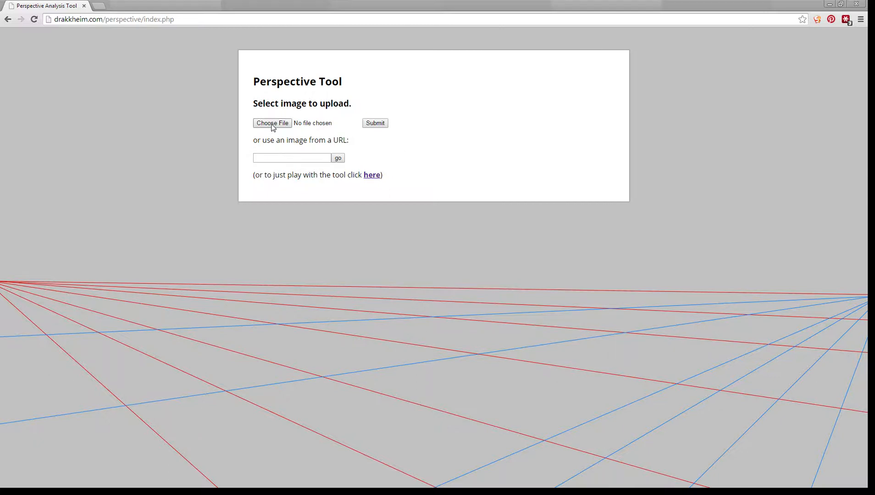
# - Upload perspective-sketch.png so the tool returns a 60-day viewing link
pyautogui.click(272, 123)
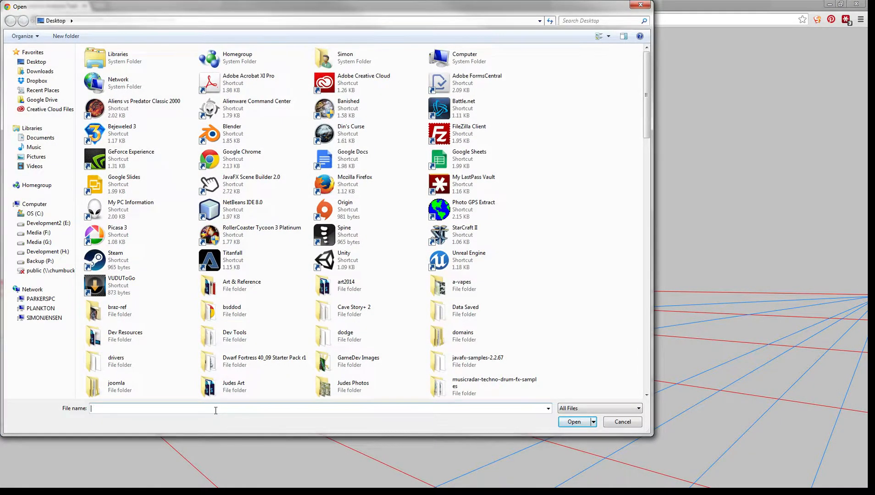
pyautogui.write('per')
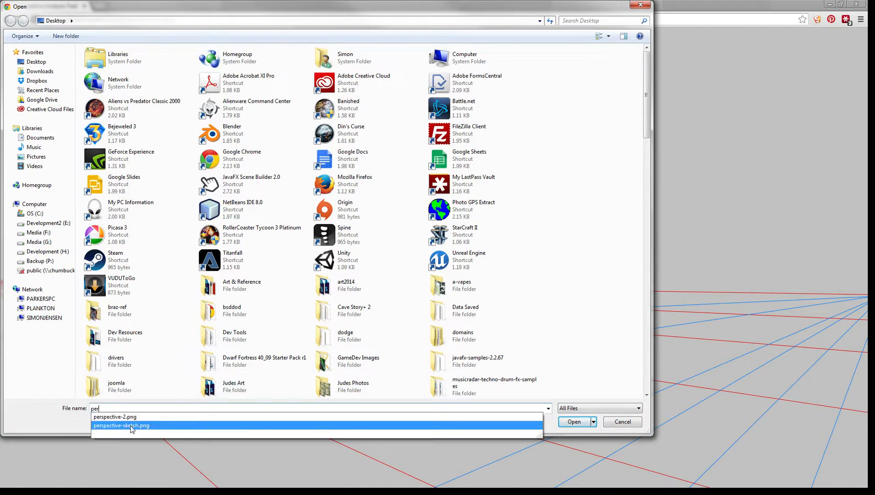
pyautogui.click(121, 425)
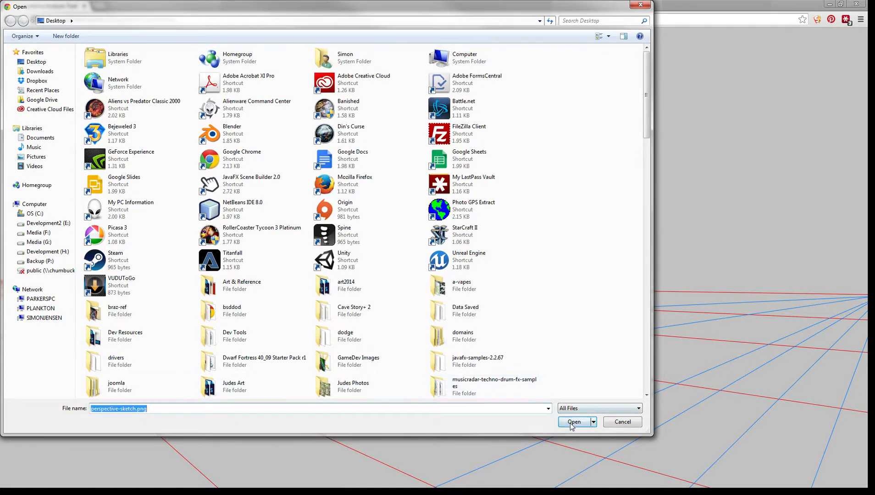
pyautogui.click(573, 421)
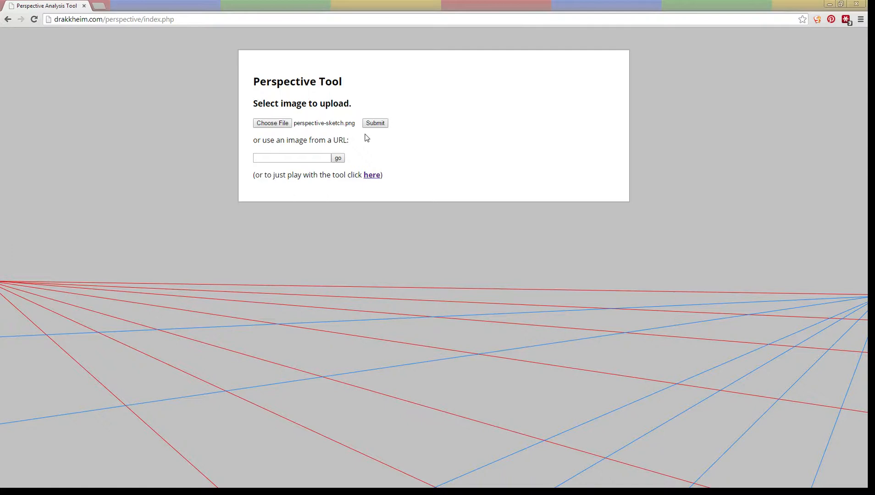
pyautogui.click(374, 123)
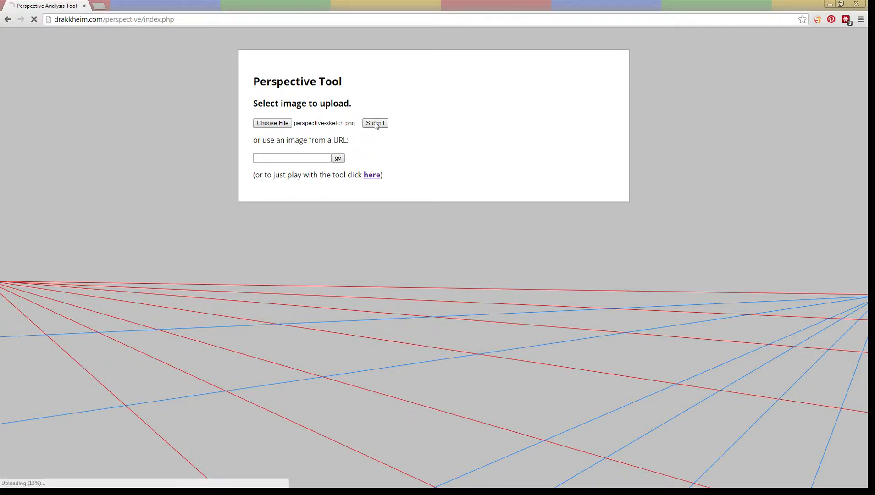
pyautogui.click(375, 123)
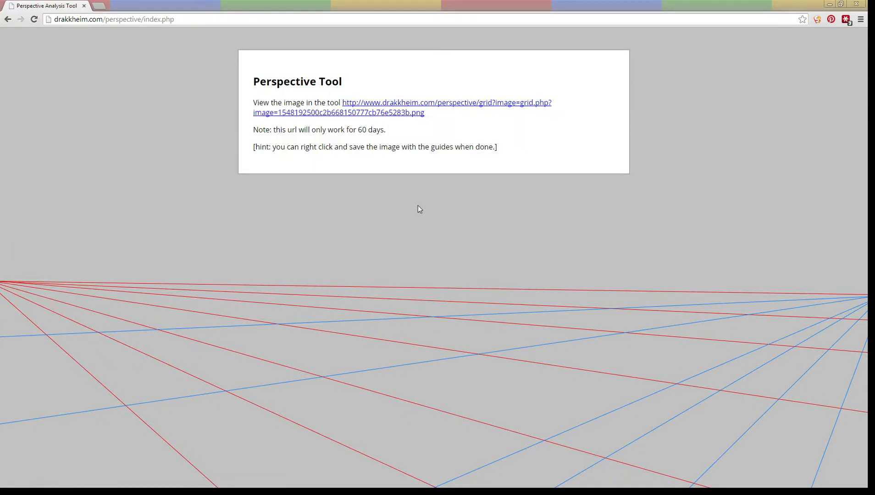
pyautogui.moveTo(423, 119)
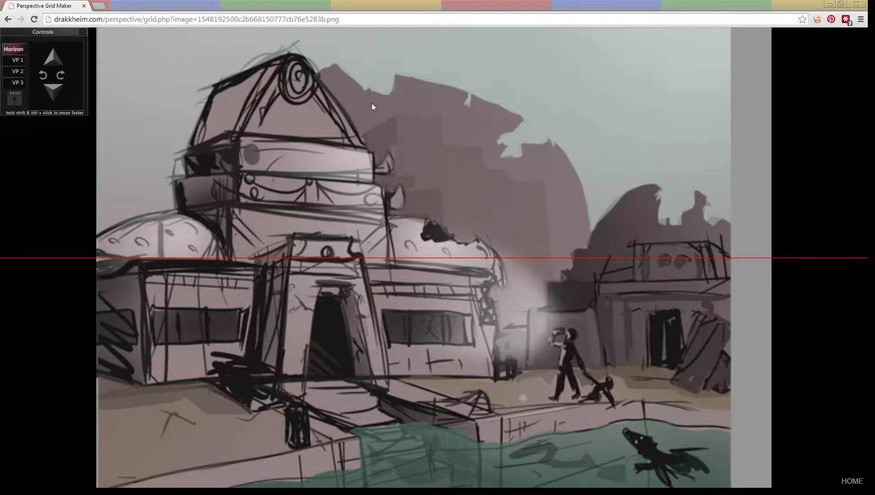
pyautogui.moveTo(377, 99)
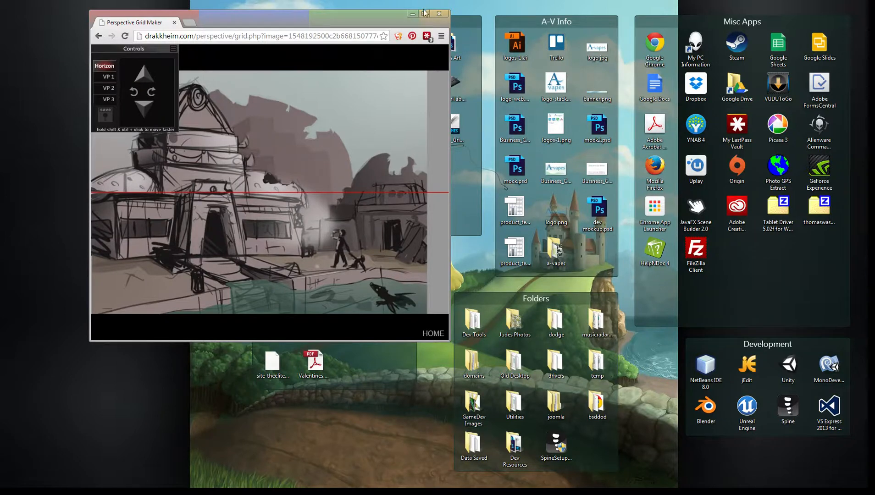
# - Maximize the browser window again with the sketch loaded in the grid tool
pyautogui.click(425, 14)
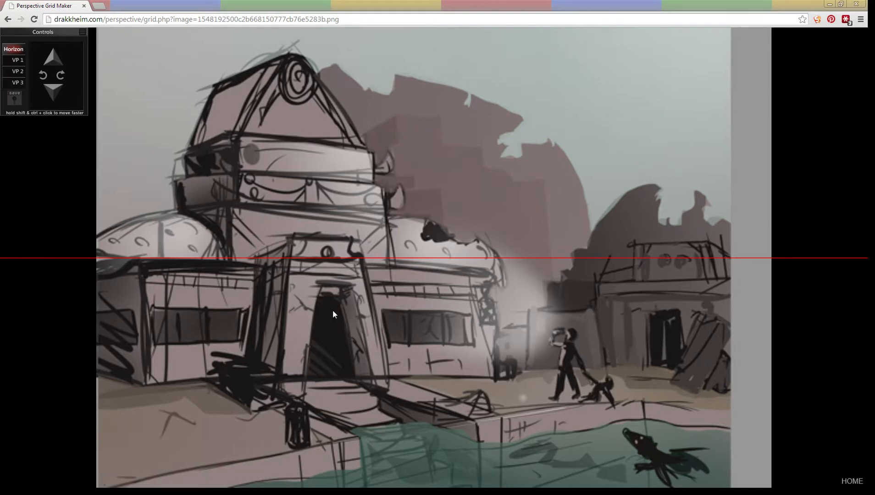
pyautogui.moveTo(16, 115)
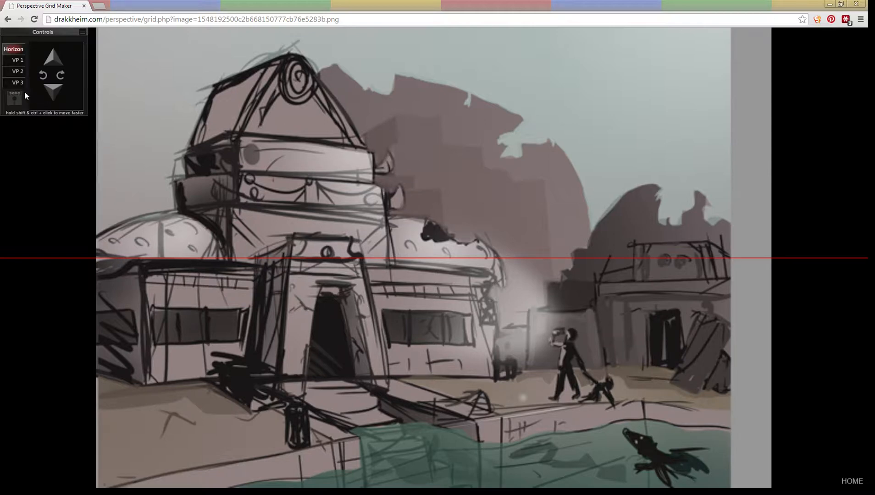
pyautogui.moveTo(236, 336)
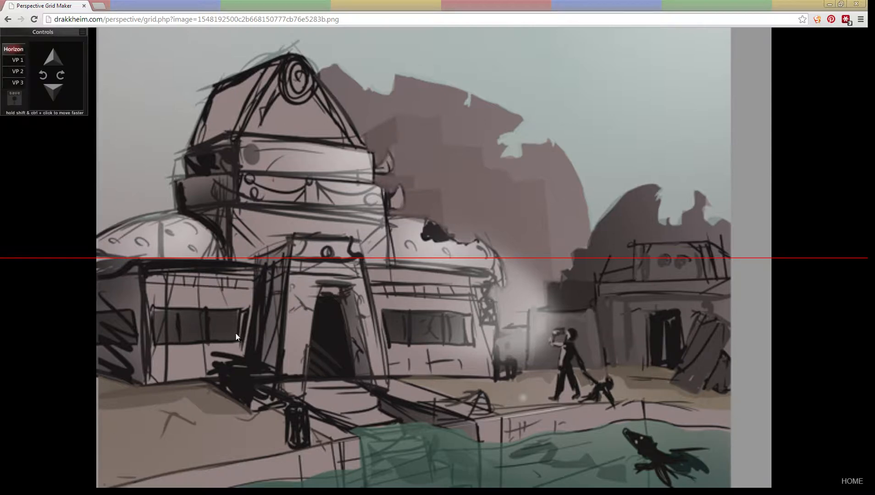
pyautogui.moveTo(82, 36)
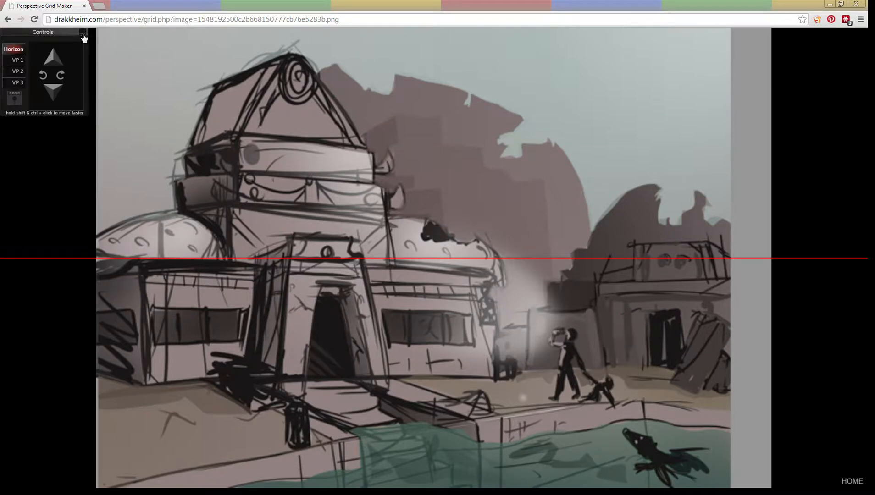
# - Move the Controls panel off the upper-left of the sketch onto the sky area
pyautogui.moveTo(43, 31); pyautogui.dragTo(506, 117)
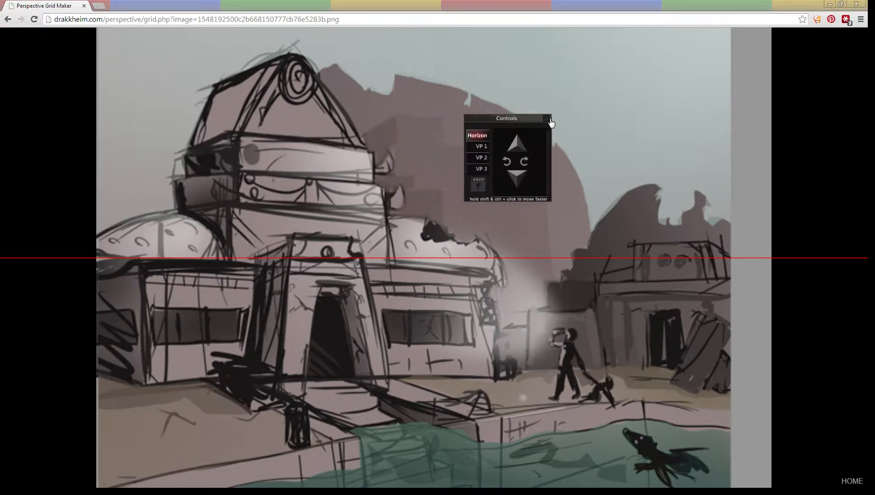
pyautogui.moveTo(506, 117); pyautogui.dragTo(597, 100)
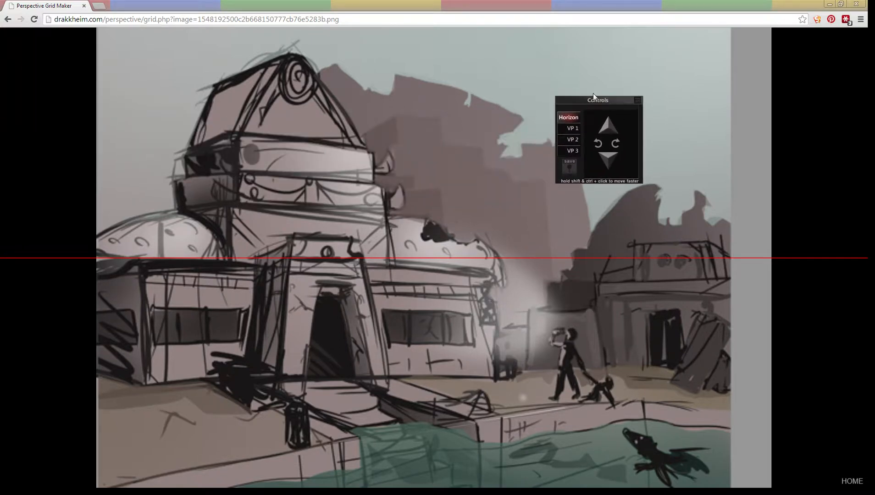
pyautogui.moveTo(636, 109)
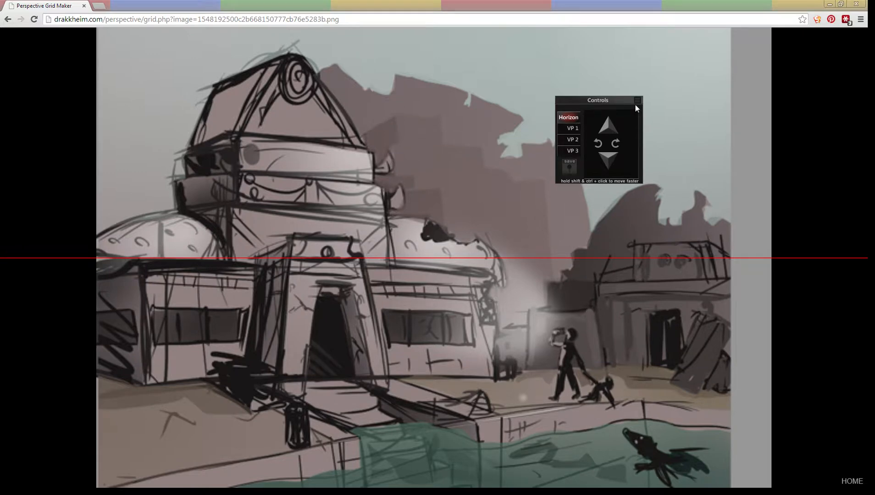
pyautogui.moveTo(635, 105)
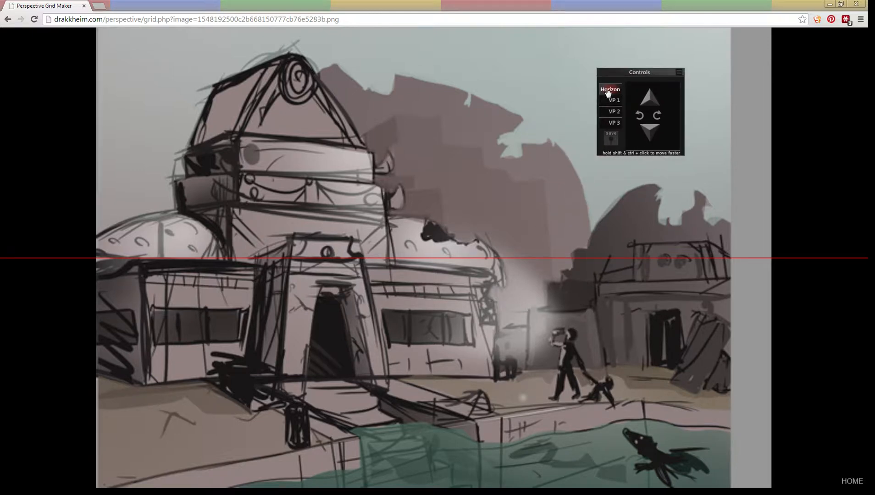
# - Toggle between vanishing-point and Horizon controls, ending with Horizon selected
pyautogui.click(613, 123)
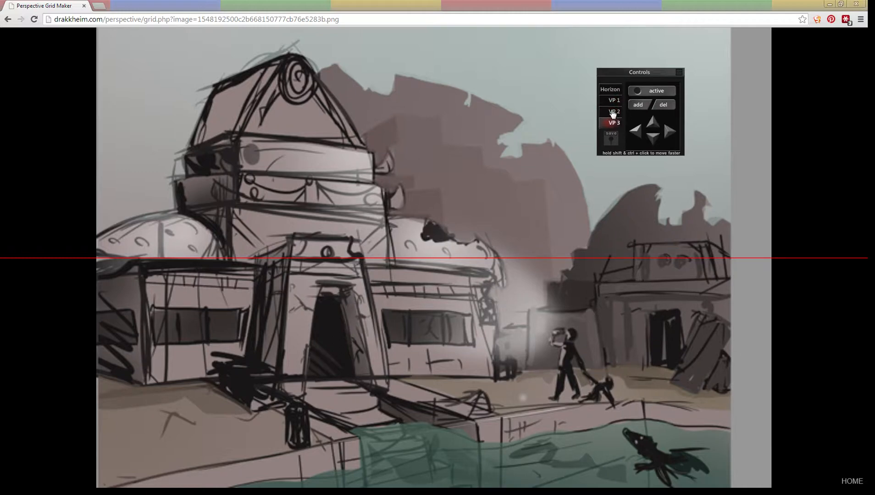
pyautogui.click(610, 89)
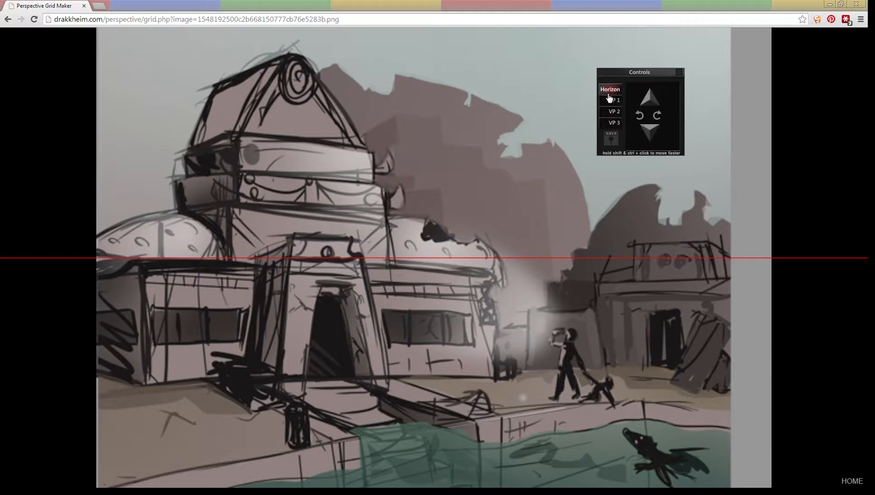
pyautogui.click(611, 121)
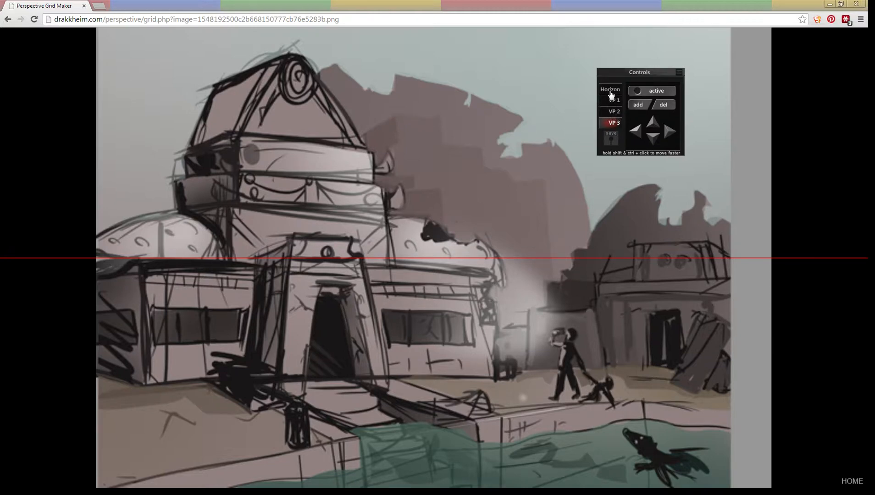
pyautogui.click(610, 89)
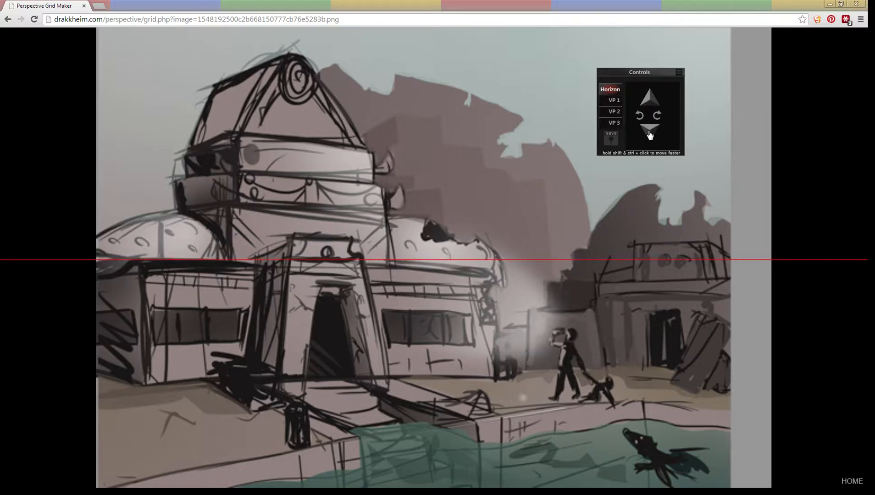
# - Lower the red horizon line to the walking figure's waist level
pyautogui.click(650, 134)
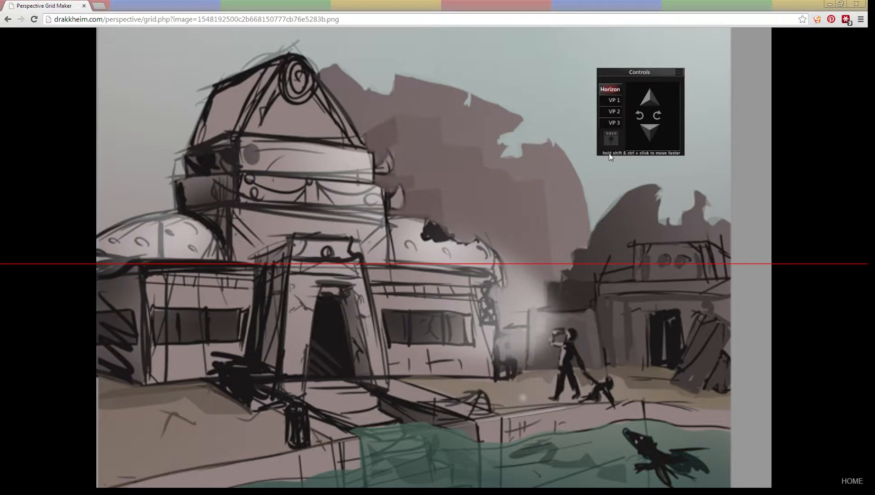
pyautogui.moveTo(629, 161)
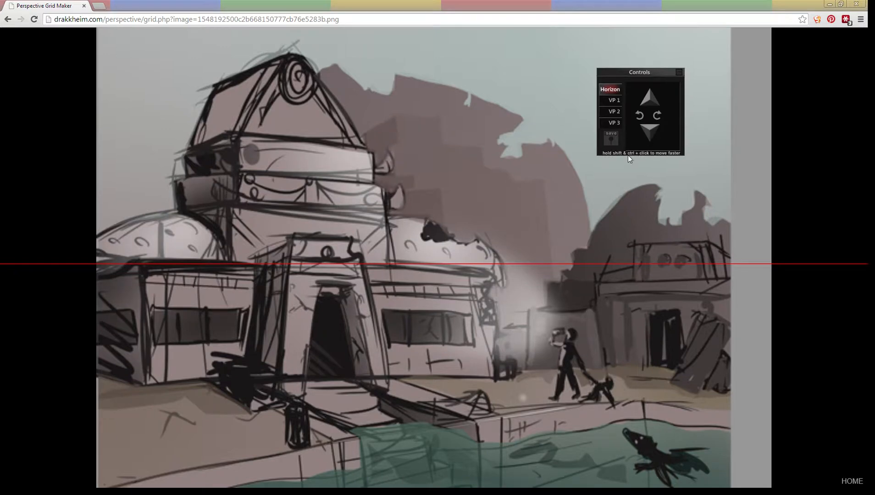
pyautogui.moveTo(658, 122)
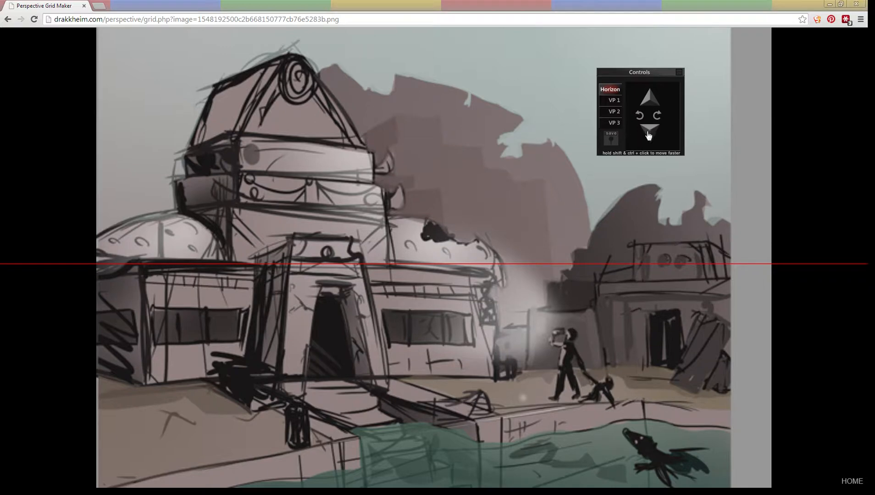
pyautogui.click(649, 132)
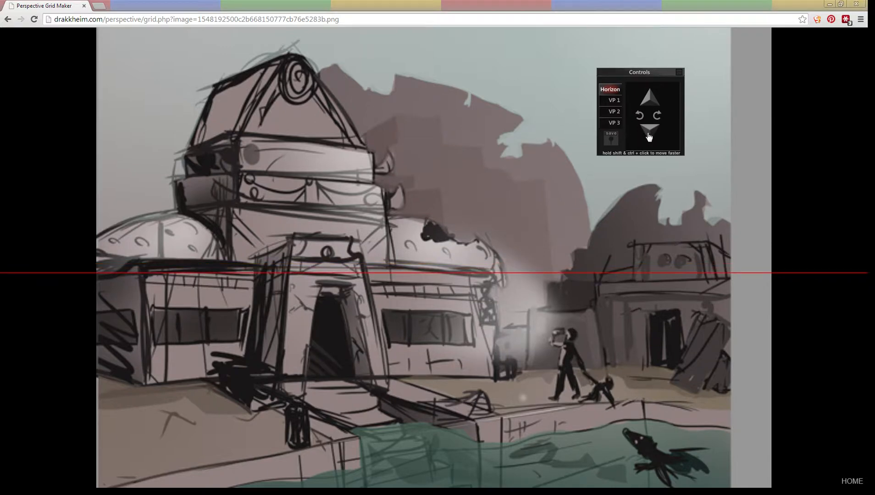
pyautogui.click(650, 133)
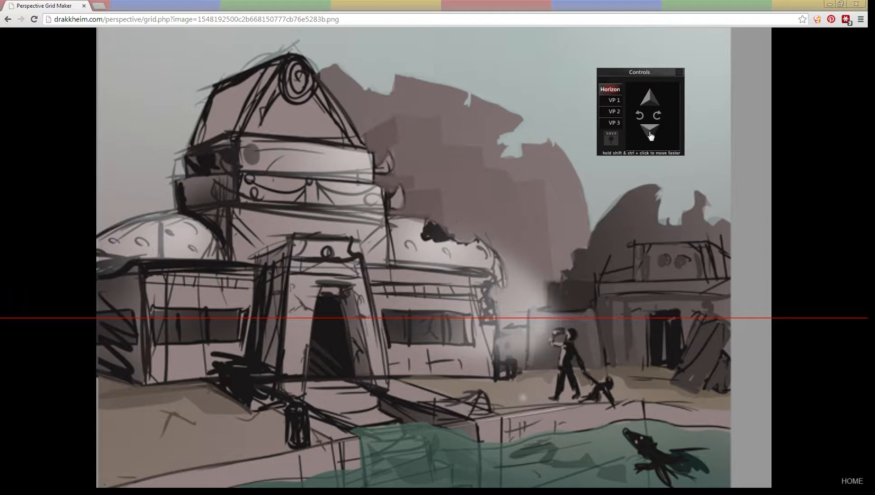
pyautogui.click(651, 129)
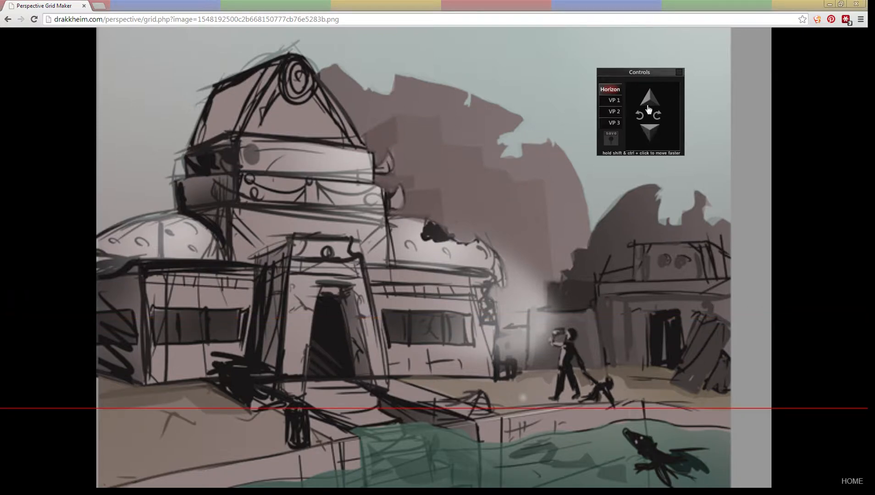
pyautogui.click(652, 132)
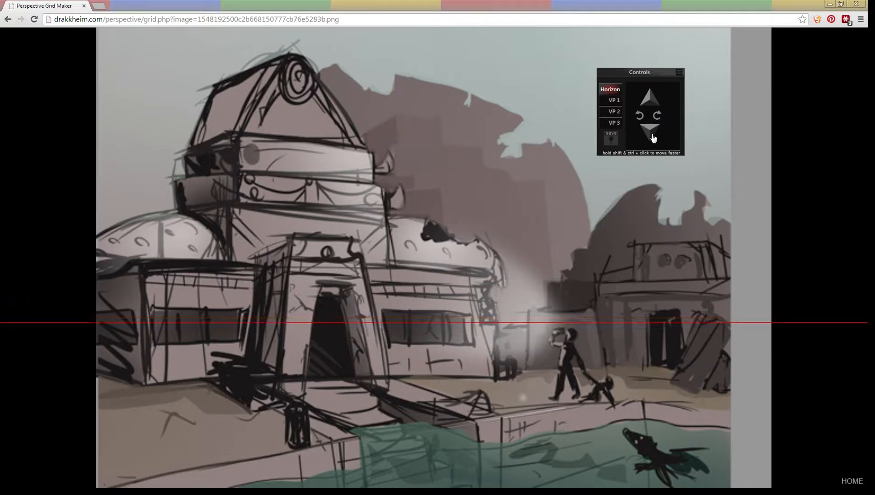
pyautogui.click(651, 133)
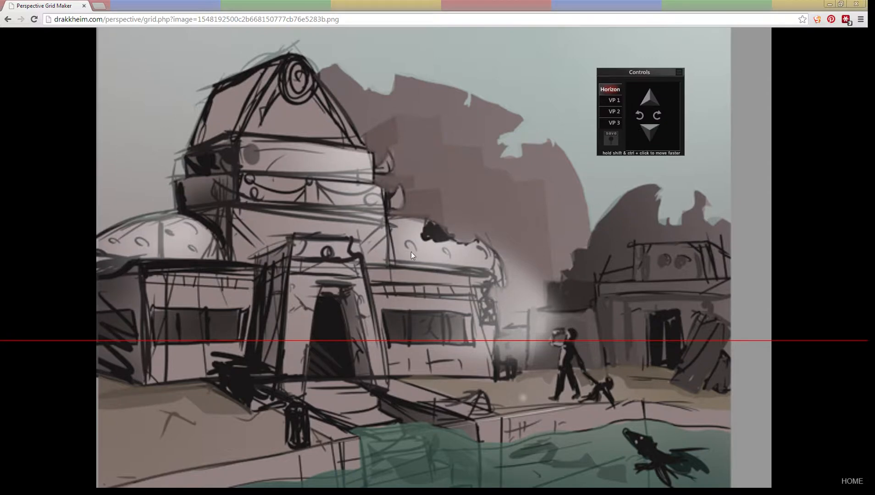
pyautogui.moveTo(670, 166)
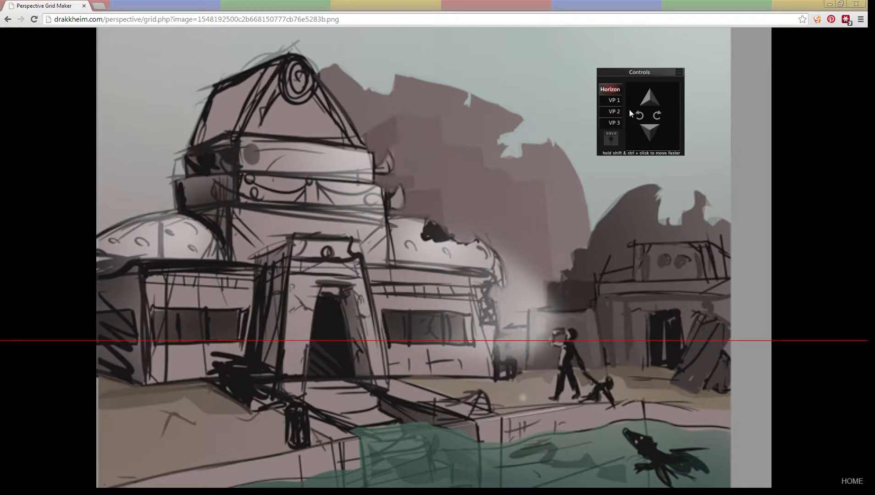
pyautogui.moveTo(613, 103)
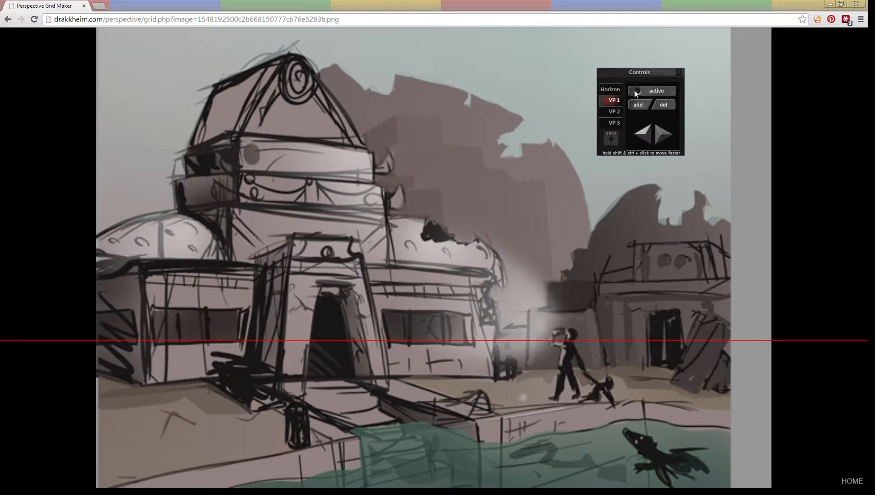
# - Enable VP 1 so it appears on the horizon at the far left
pyautogui.click(651, 91)
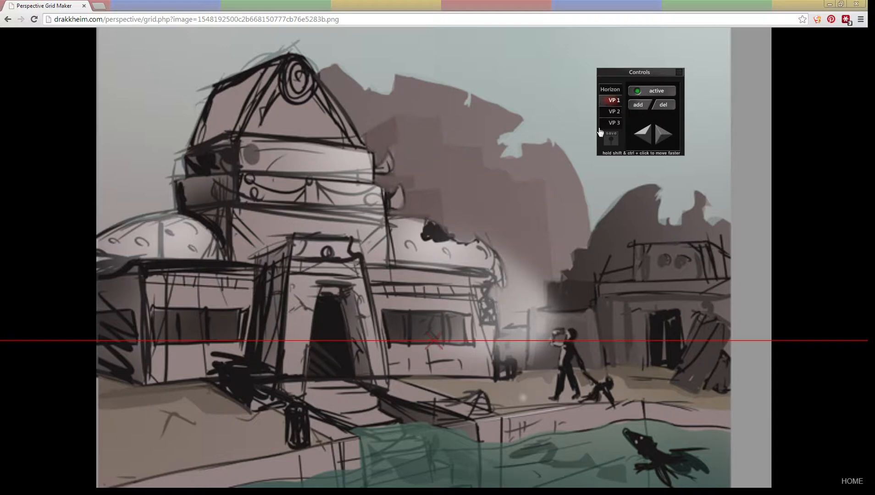
pyautogui.moveTo(435, 342)
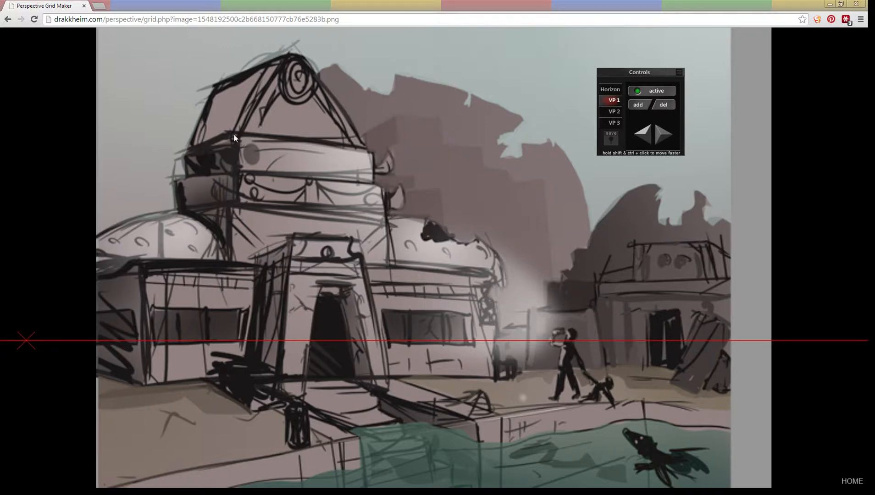
pyautogui.moveTo(196, 271)
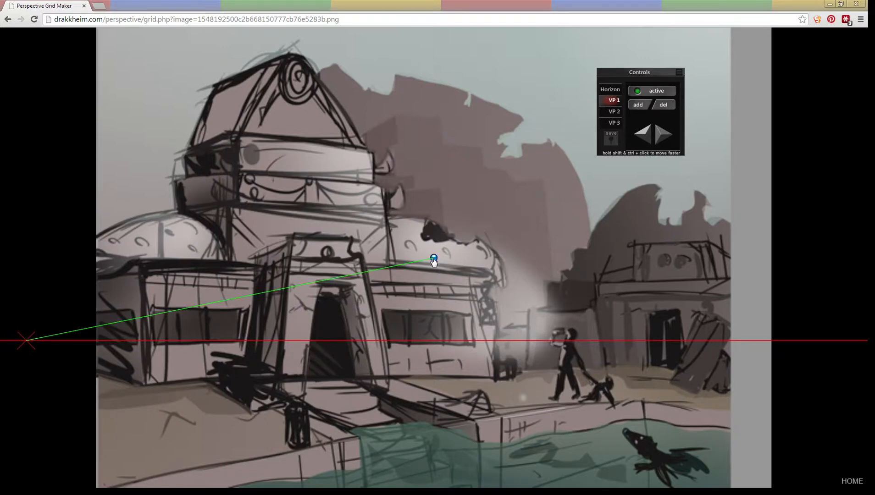
# - Align seven green VP 1 guides with the domes, tower ledges, entrance base and dome top
pyautogui.moveTo(434, 260); pyautogui.dragTo(160, 260)
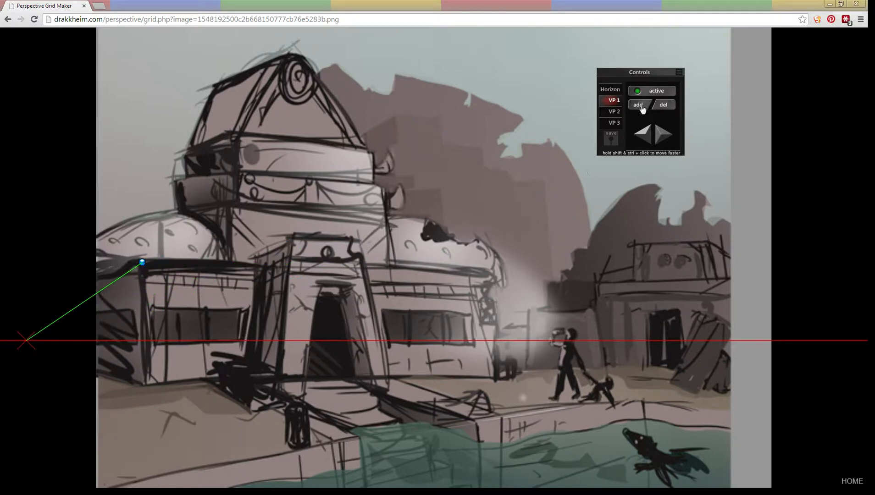
pyautogui.moveTo(143, 262); pyautogui.dragTo(249, 197)
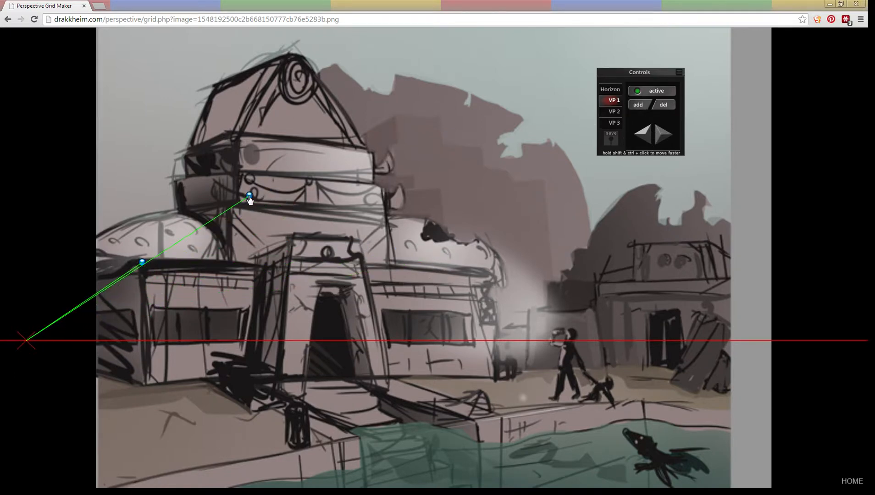
pyautogui.moveTo(249, 197); pyautogui.dragTo(228, 205)
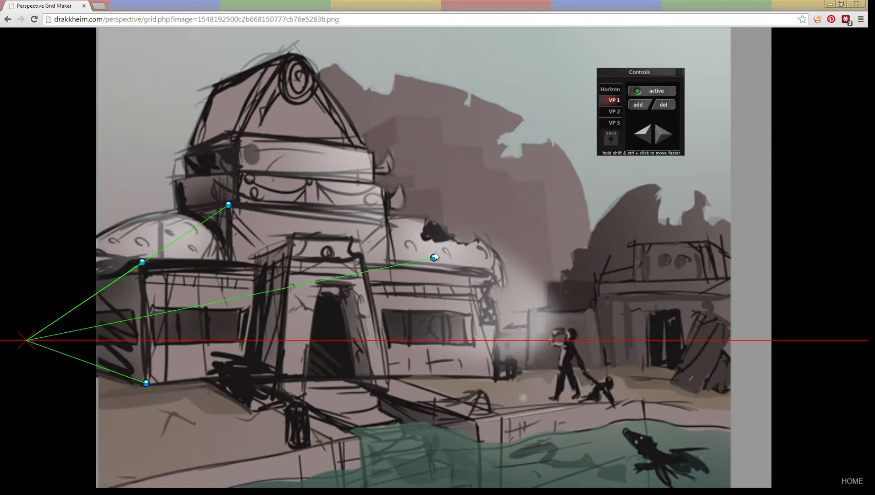
pyautogui.moveTo(433, 258); pyautogui.dragTo(283, 378)
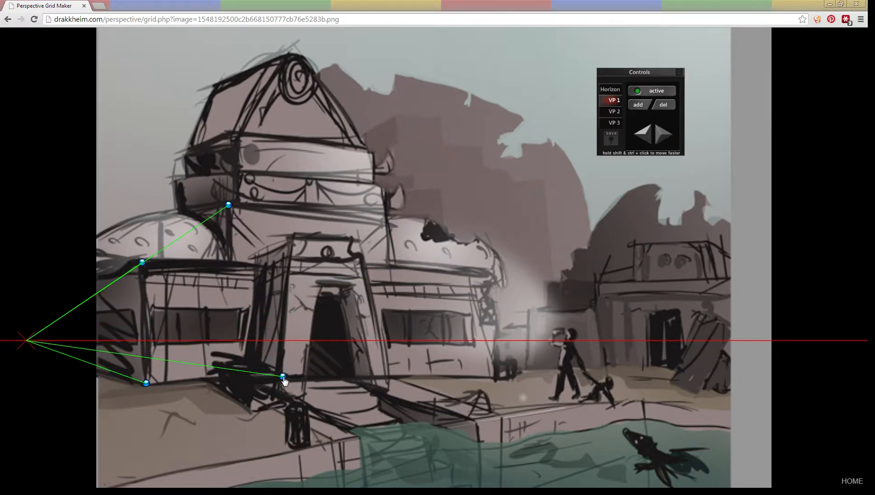
pyautogui.moveTo(282, 377); pyautogui.dragTo(433, 258)
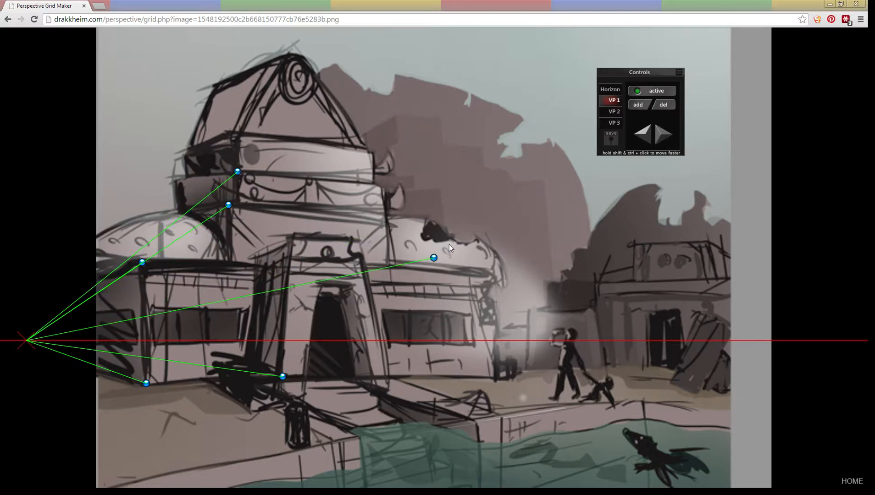
pyautogui.moveTo(434, 258); pyautogui.dragTo(237, 134)
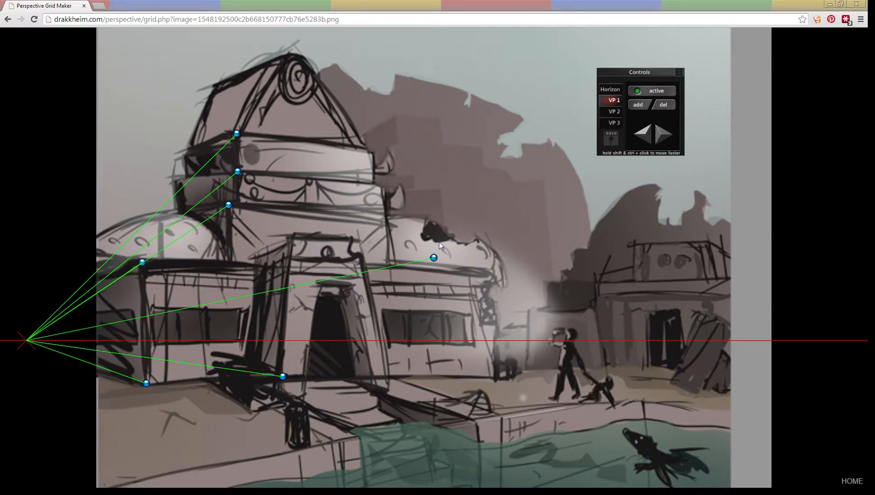
pyautogui.moveTo(433, 257); pyautogui.dragTo(284, 60)
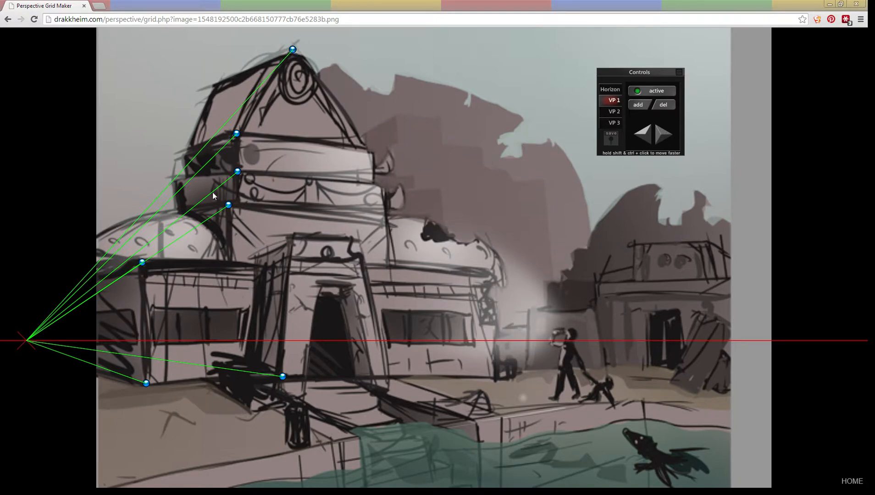
pyautogui.moveTo(644, 138)
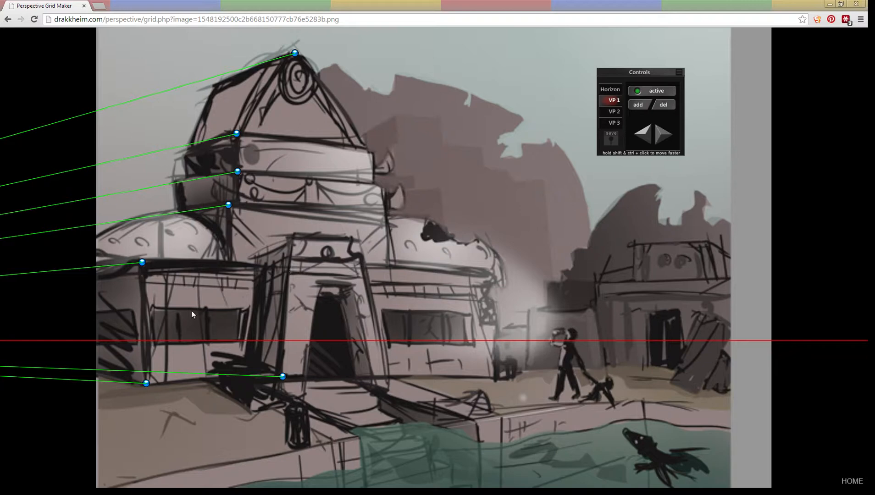
pyautogui.moveTo(207, 204)
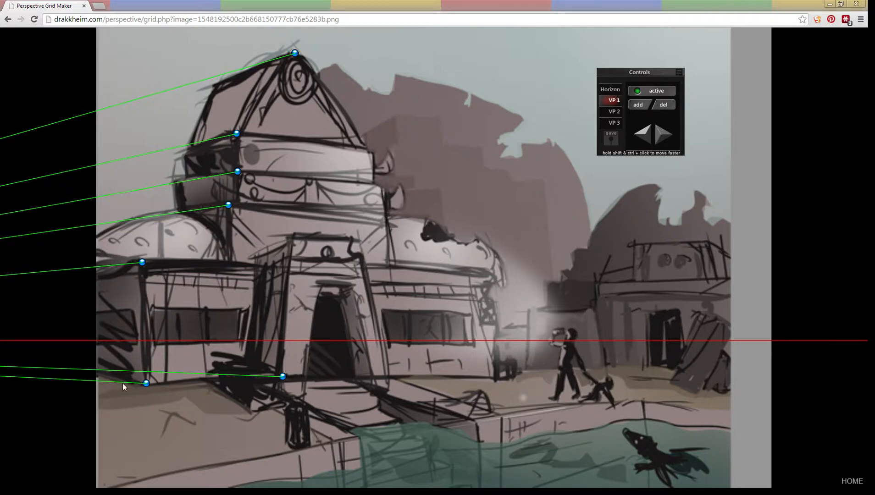
# - Nudge the horizon line slightly higher
pyautogui.click(610, 89)
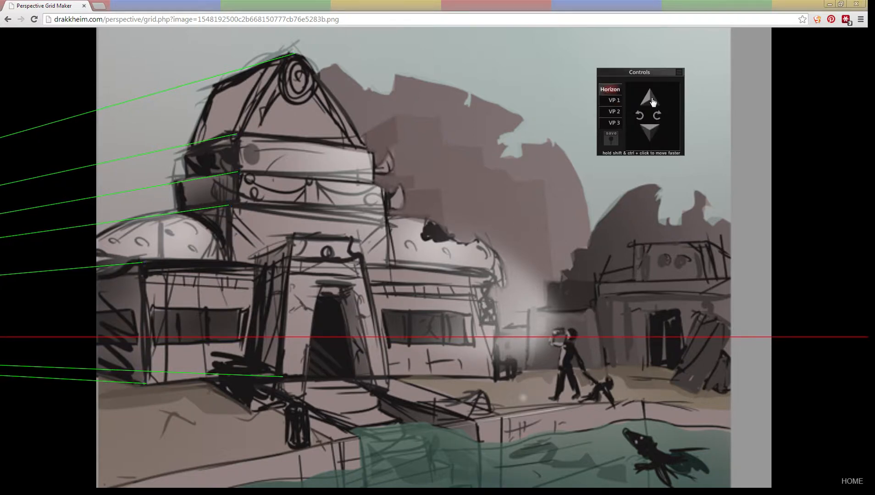
pyautogui.click(651, 132)
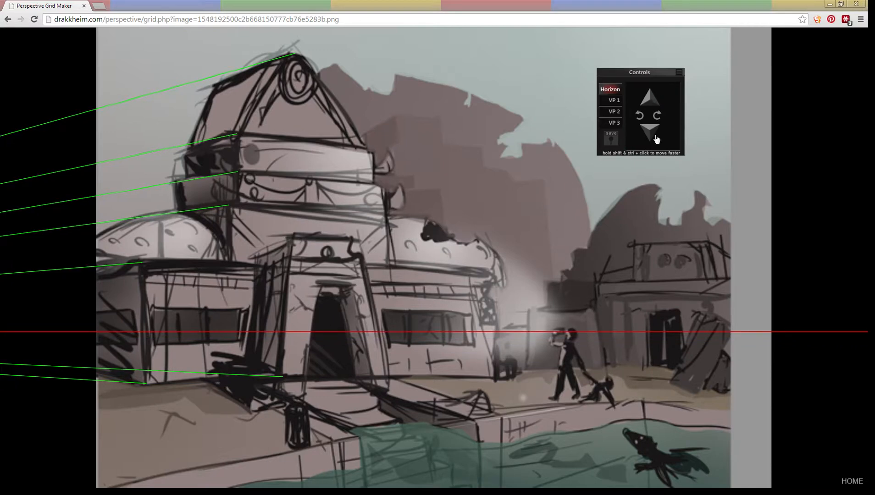
pyautogui.click(611, 111)
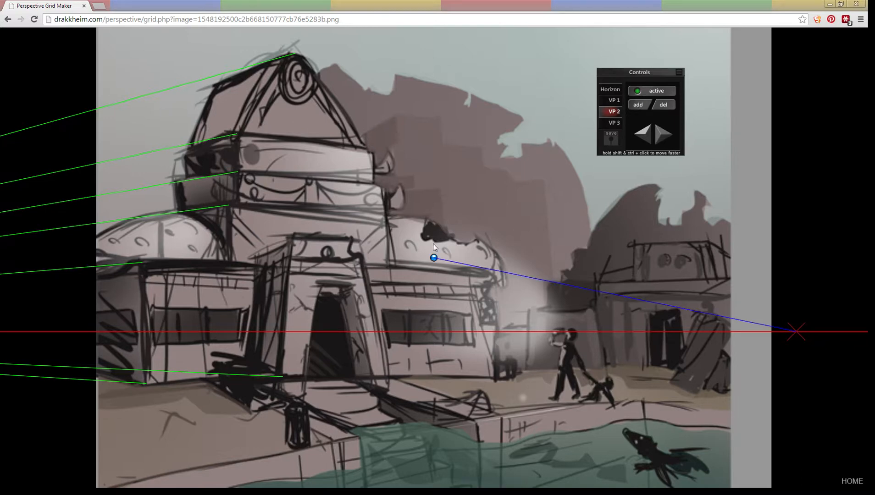
# - Align blue VP 2 guides with the tower bands, entrance roof, right dome and background ruins
pyautogui.moveTo(434, 258); pyautogui.dragTo(142, 265)
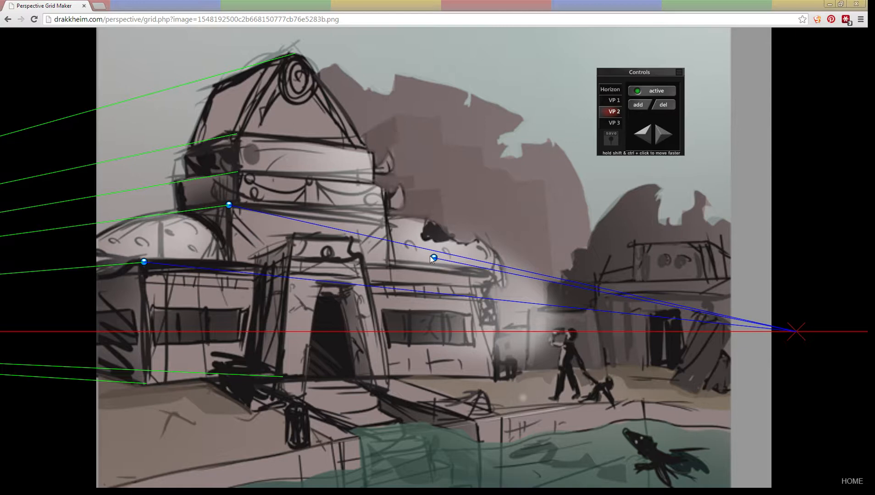
pyautogui.moveTo(434, 258); pyautogui.dragTo(240, 172)
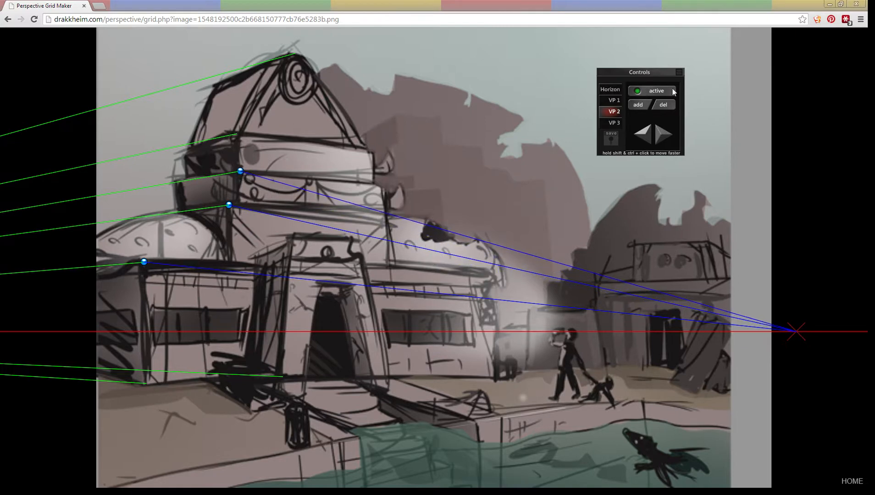
pyautogui.moveTo(228, 205); pyautogui.dragTo(433, 257)
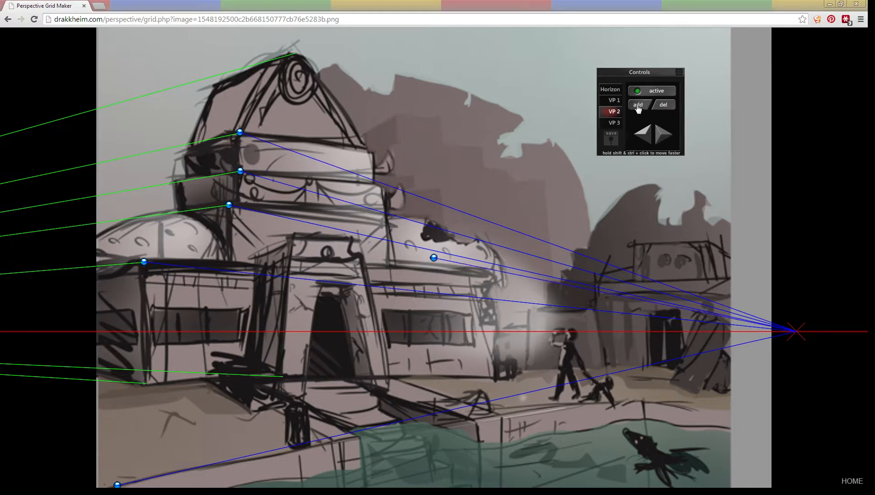
pyautogui.moveTo(433, 258); pyautogui.dragTo(429, 267)
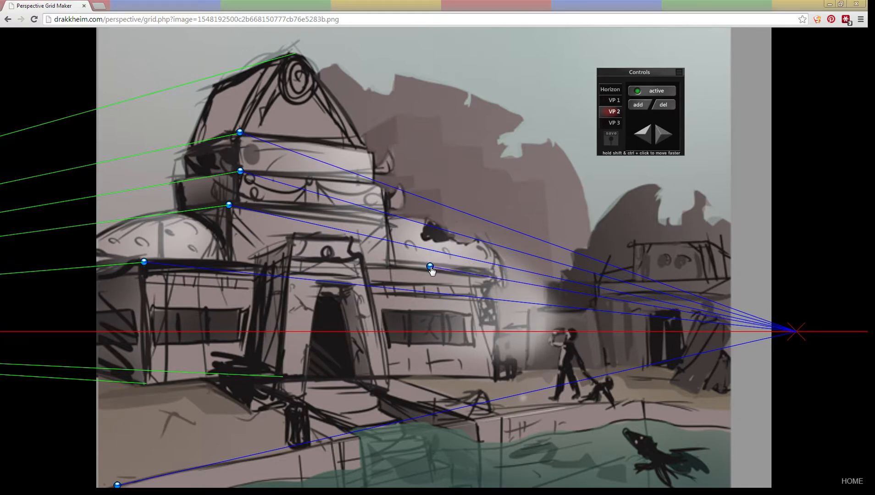
pyautogui.moveTo(429, 266); pyautogui.dragTo(293, 236)
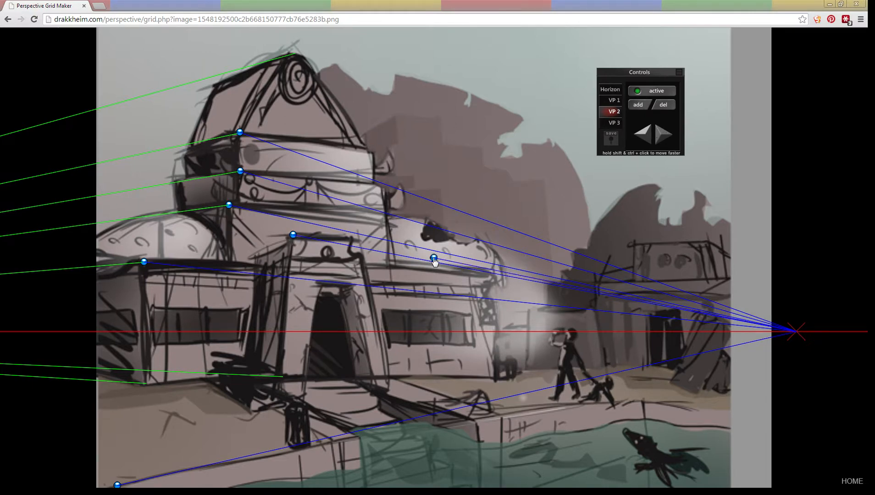
pyautogui.moveTo(434, 260); pyautogui.dragTo(520, 192)
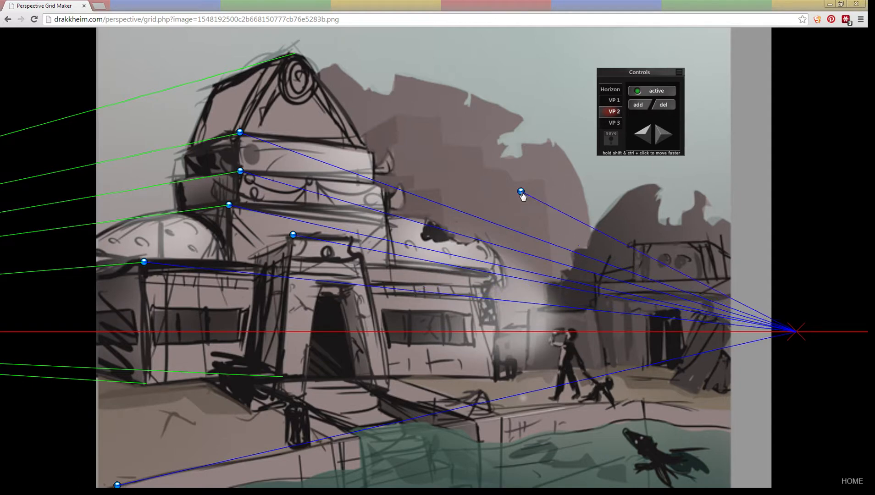
pyautogui.moveTo(521, 191); pyautogui.dragTo(493, 167)
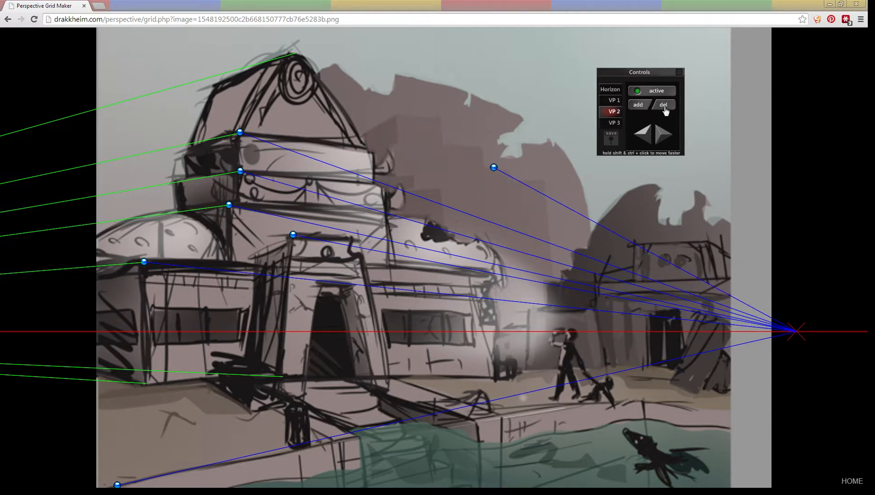
pyautogui.moveTo(454, 202)
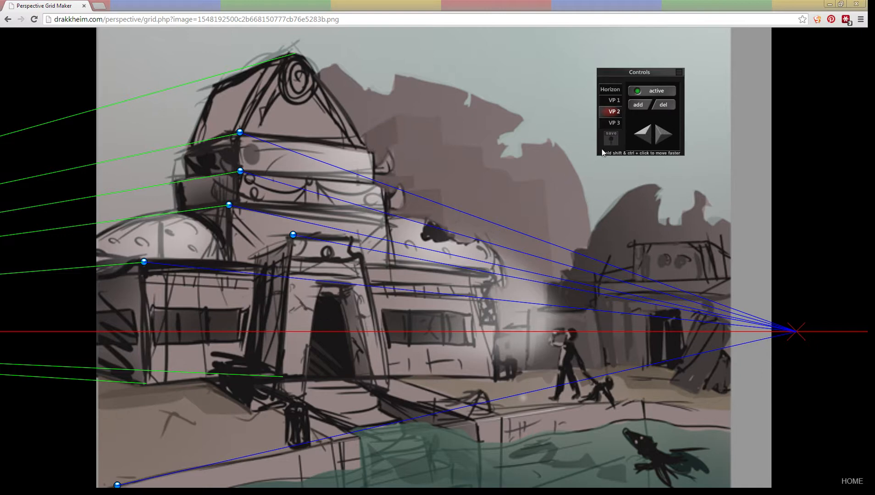
pyautogui.moveTo(657, 138)
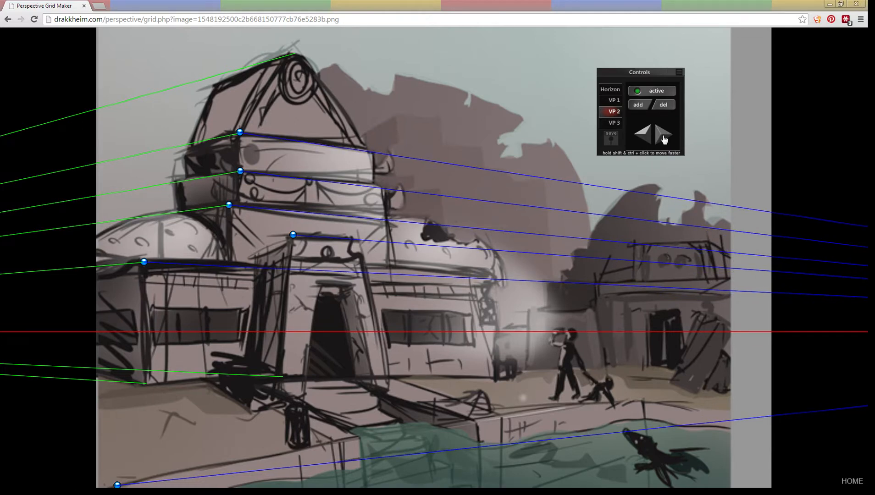
pyautogui.moveTo(244, 387)
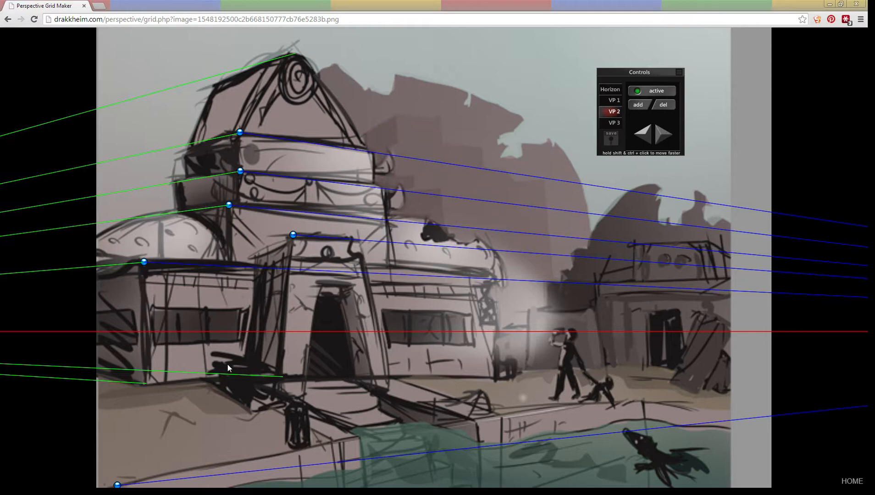
pyautogui.moveTo(258, 382)
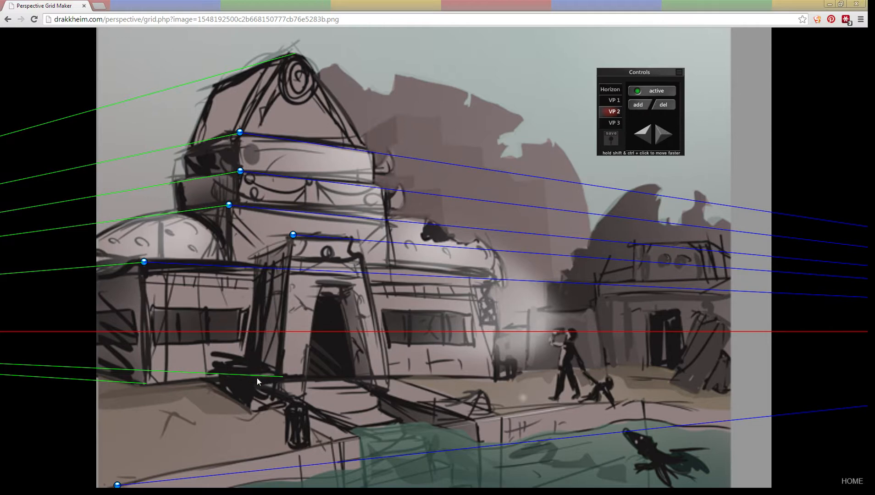
pyautogui.moveTo(461, 446)
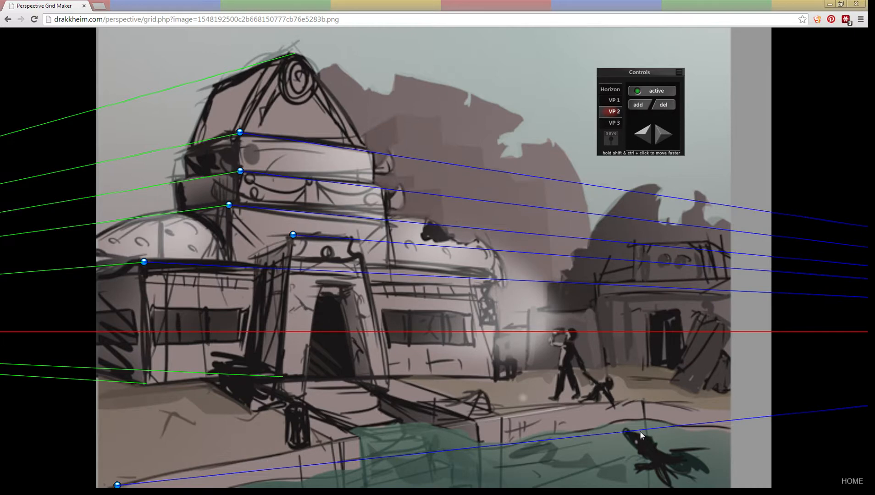
pyautogui.moveTo(647, 206)
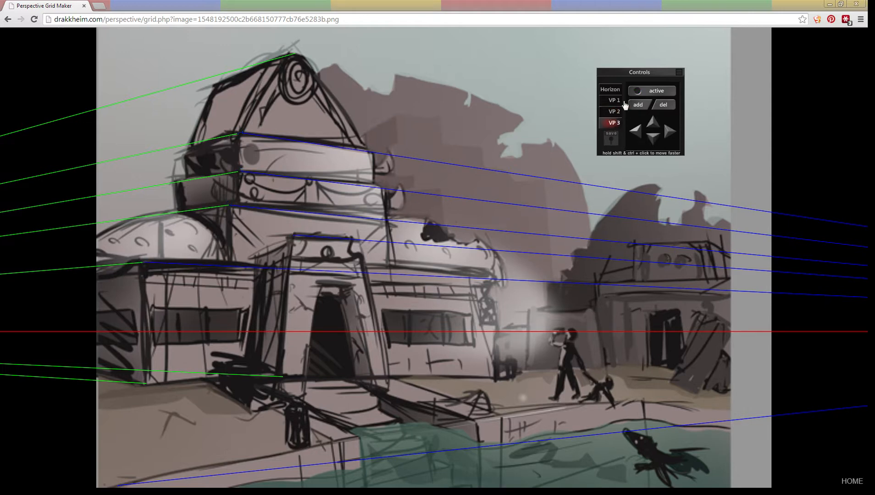
# - Enable VP 3 and run yellow guides down the building's corners, central wall, tower edges and foreground
pyautogui.click(637, 91)
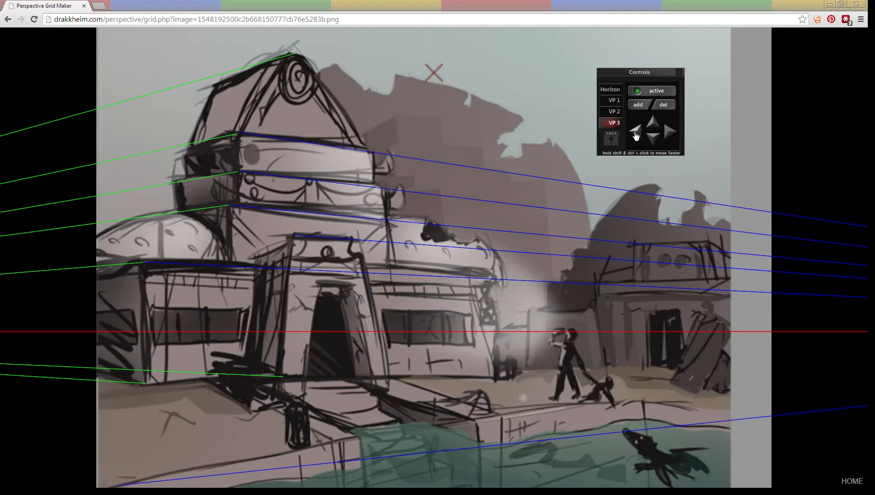
pyautogui.moveTo(635, 128)
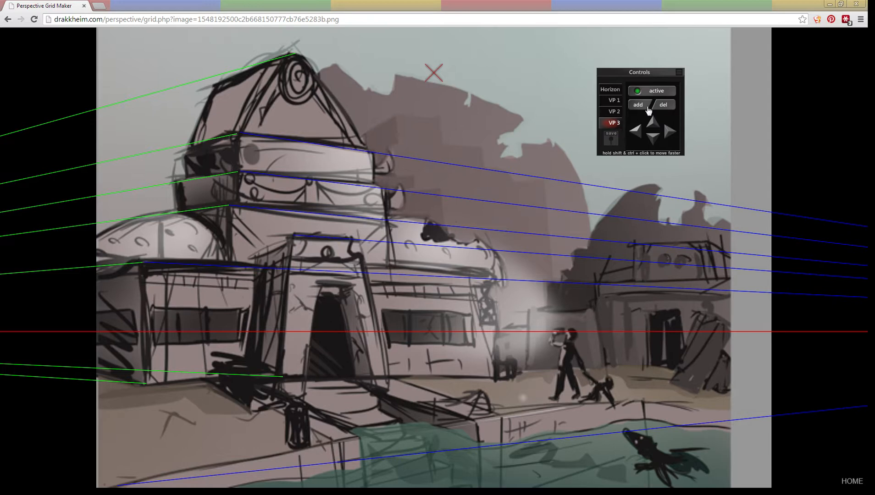
pyautogui.click(637, 104)
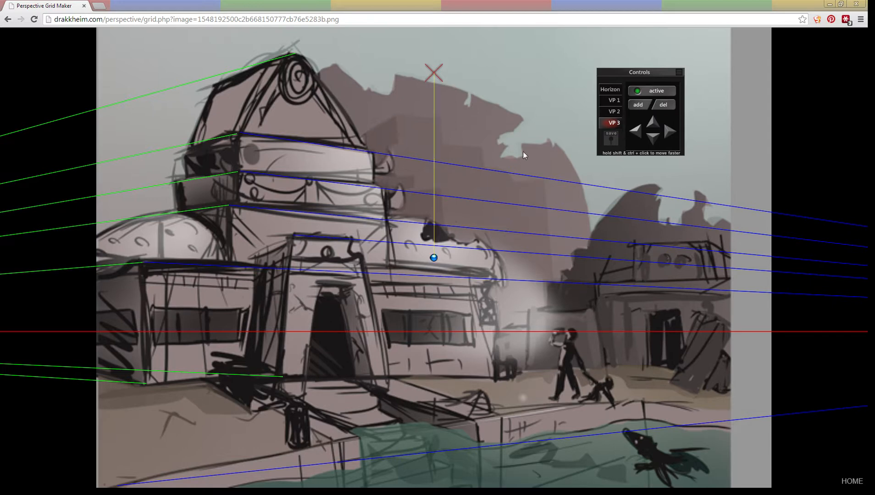
pyautogui.moveTo(433, 257); pyautogui.dragTo(142, 367)
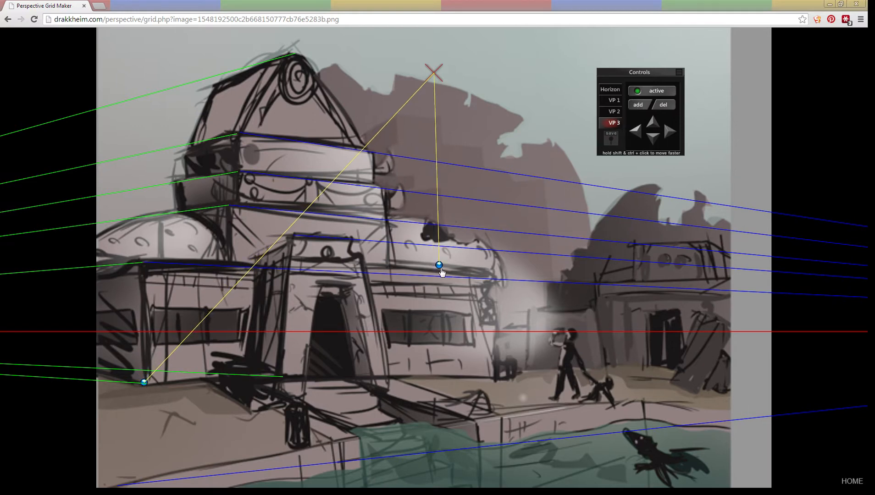
pyautogui.moveTo(439, 265); pyautogui.dragTo(496, 375)
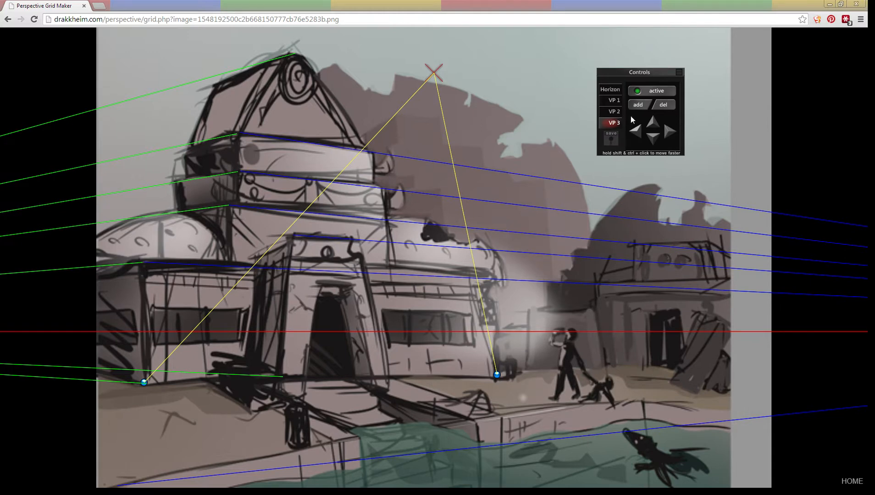
pyautogui.moveTo(496, 373); pyautogui.dragTo(388, 271)
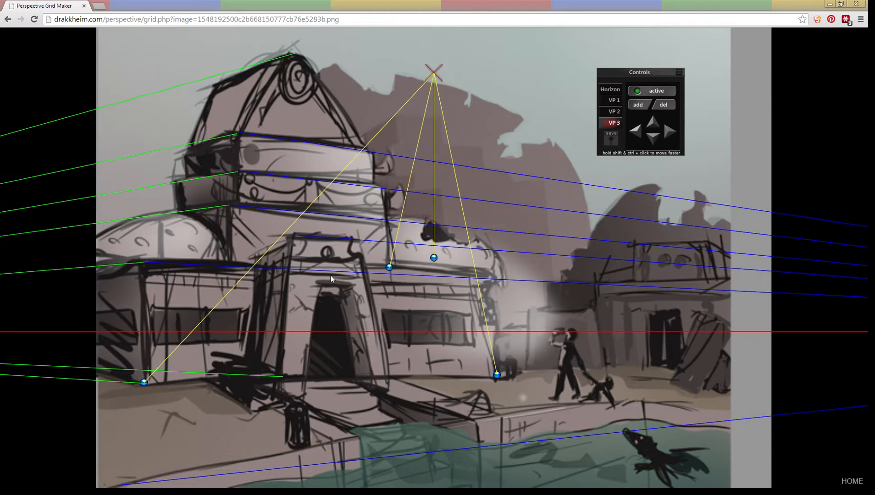
pyautogui.moveTo(390, 267); pyautogui.dragTo(230, 262)
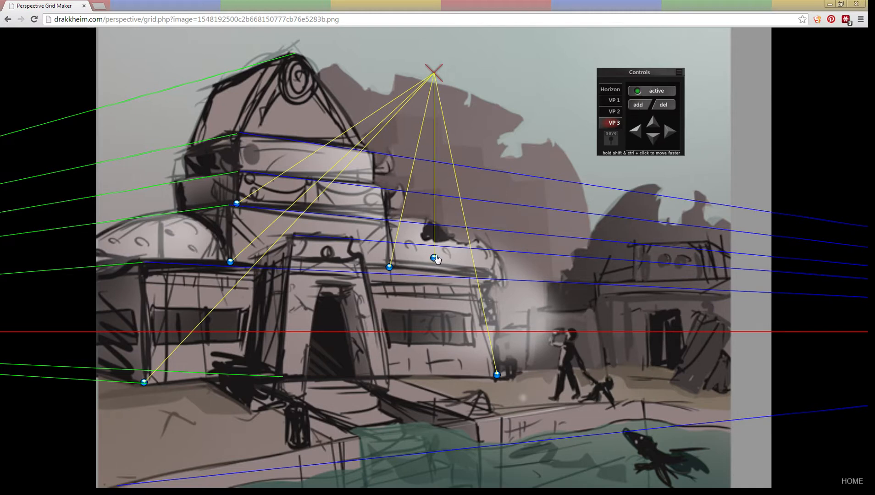
pyautogui.moveTo(433, 258); pyautogui.dragTo(607, 365)
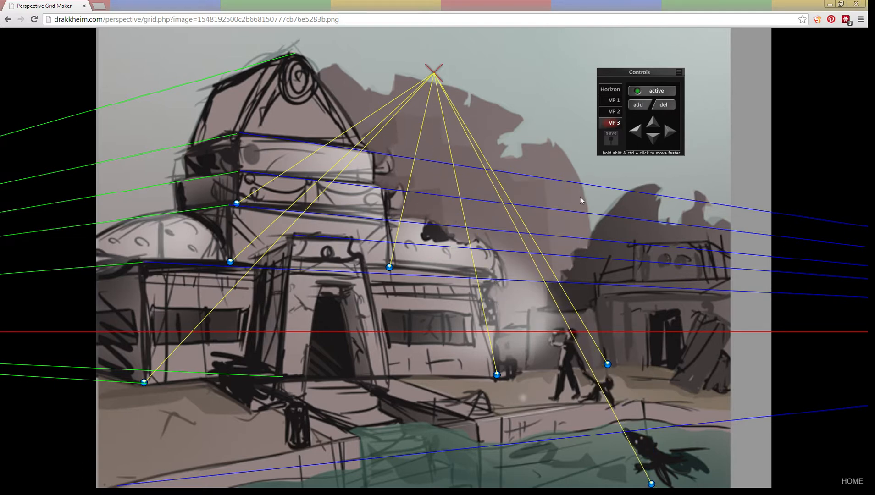
# - Push VP 3 far above the image so the yellow guides run nearly vertical
pyautogui.click(652, 124)
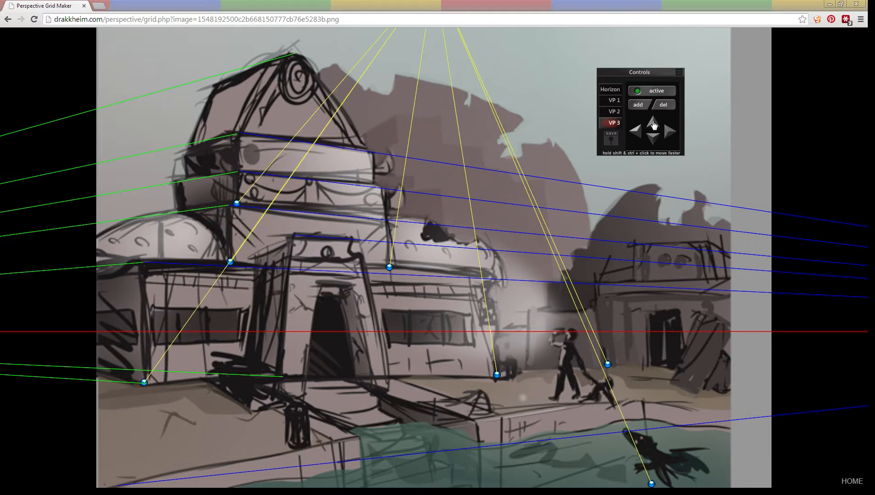
pyautogui.click(651, 126)
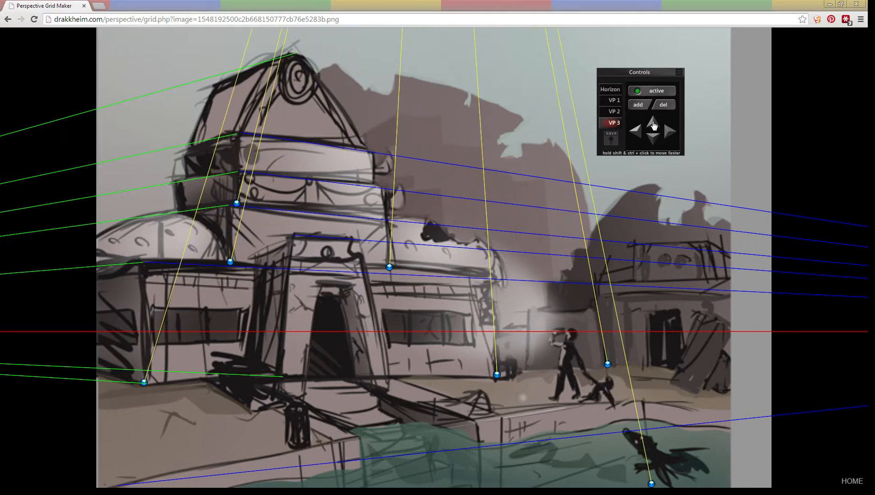
pyautogui.click(653, 125)
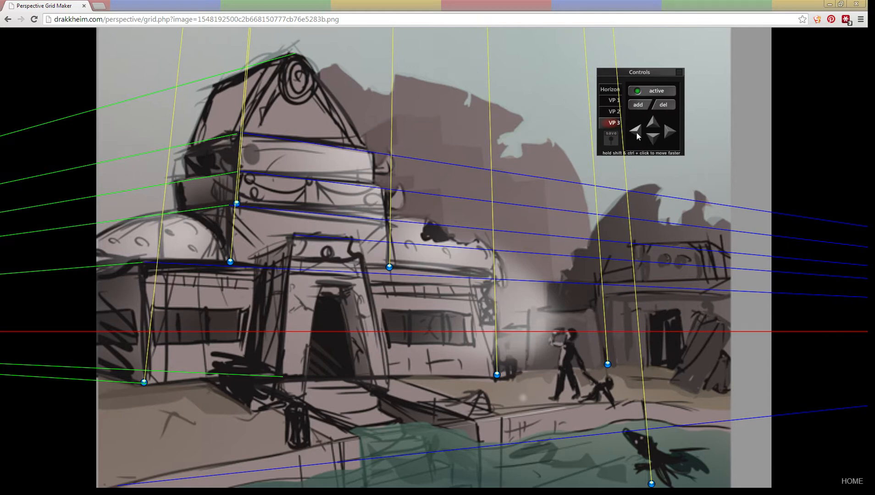
pyautogui.click(636, 132)
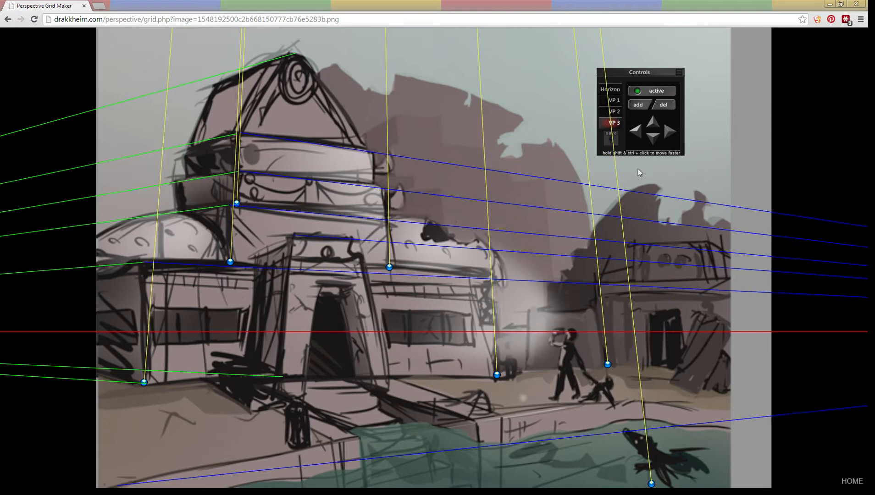
pyautogui.moveTo(676, 76)
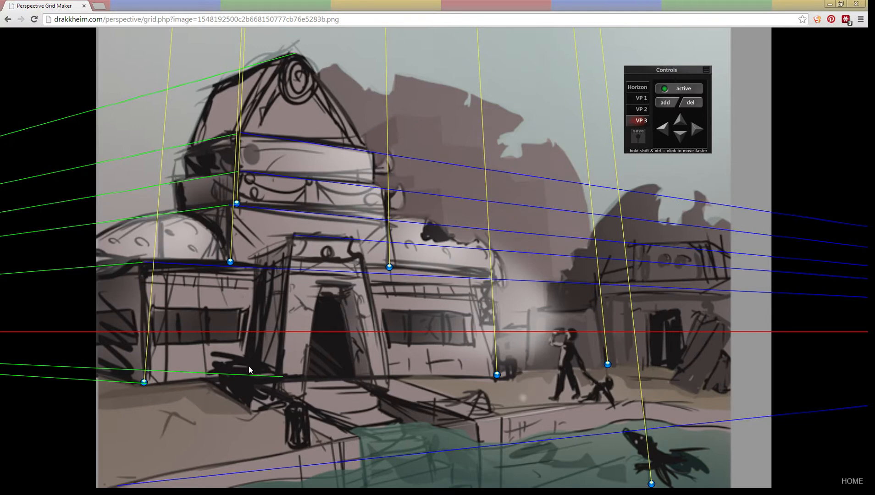
pyautogui.moveTo(540, 154)
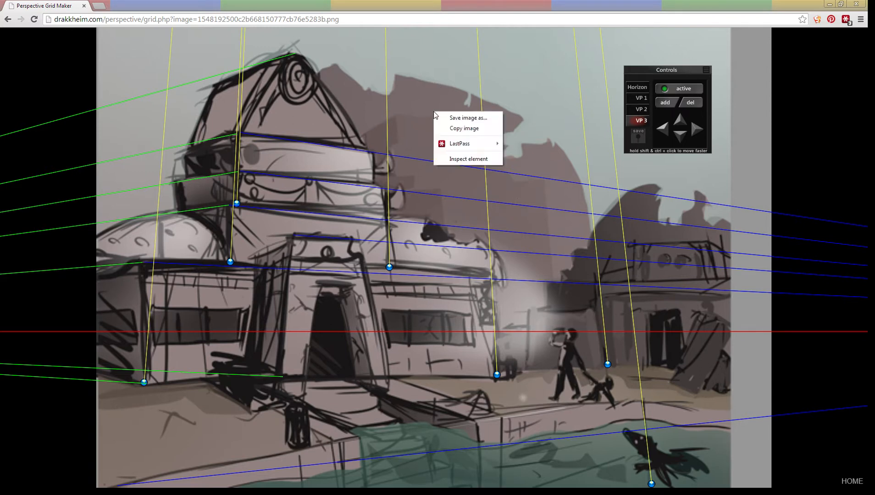
pyautogui.moveTo(467, 117)
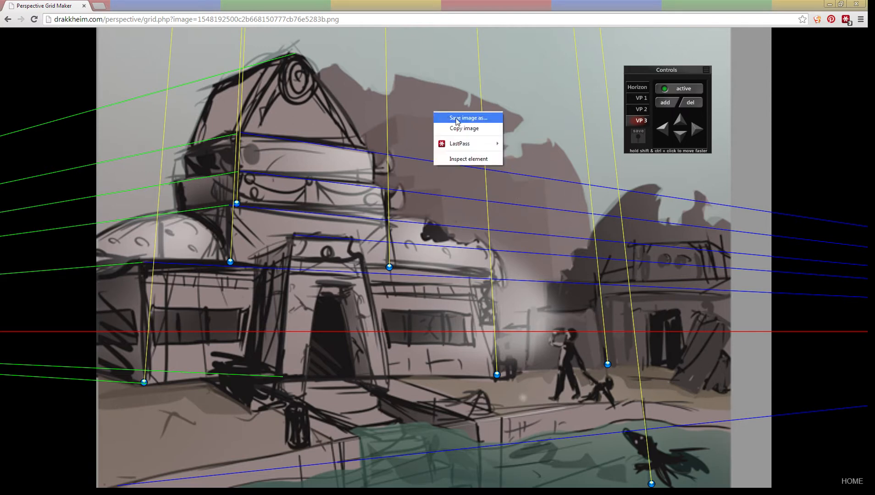
# - Save the guide-overlaid sketch as download (3).png
pyautogui.click(457, 122)
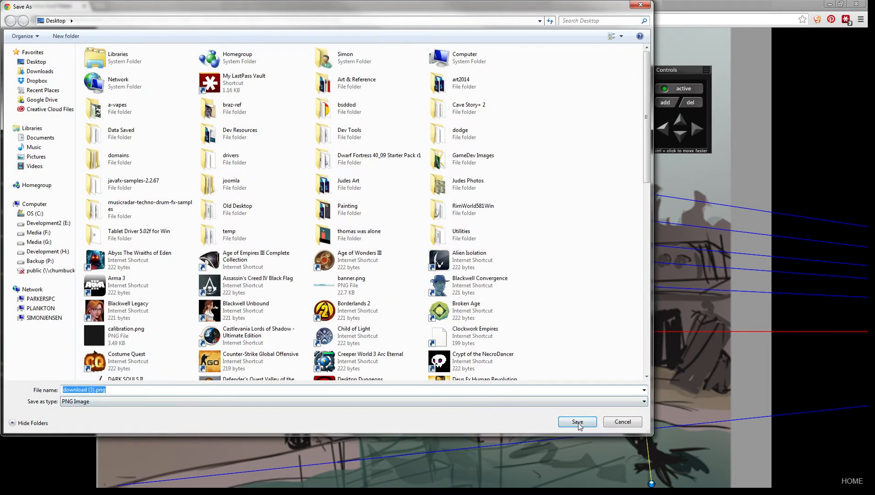
pyautogui.click(576, 422)
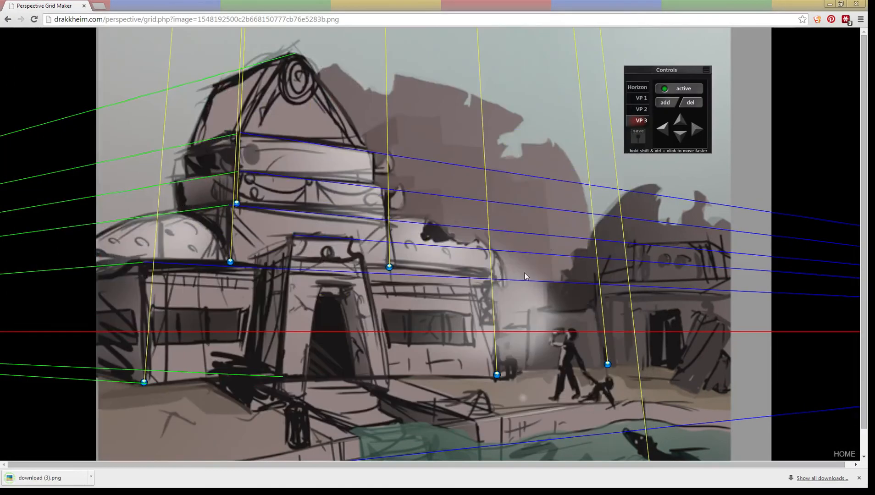
pyautogui.moveTo(554, 302)
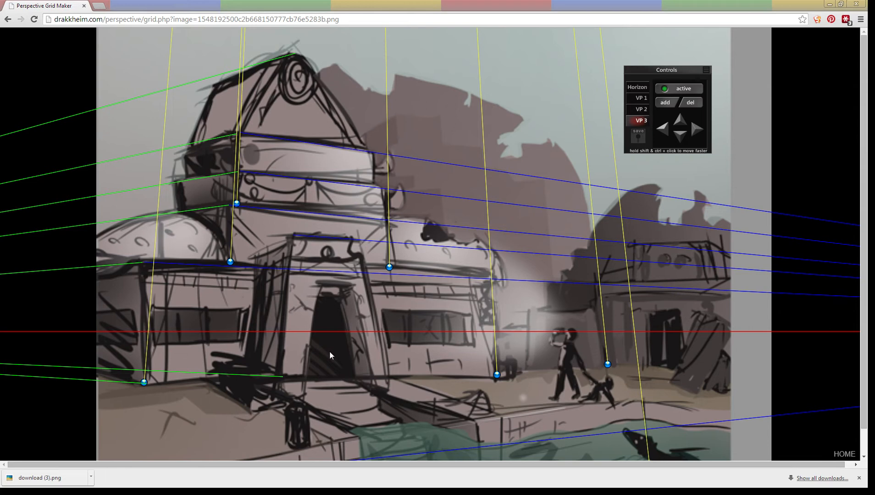
pyautogui.moveTo(356, 307)
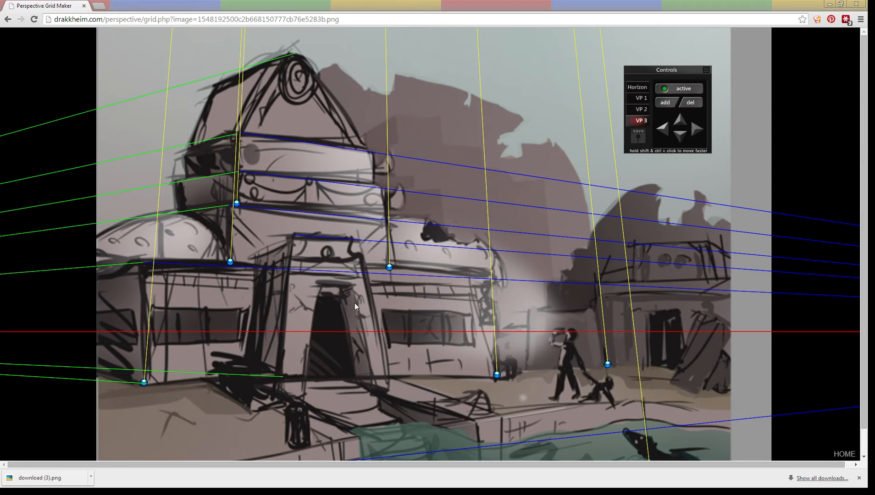
pyautogui.moveTo(608, 156)
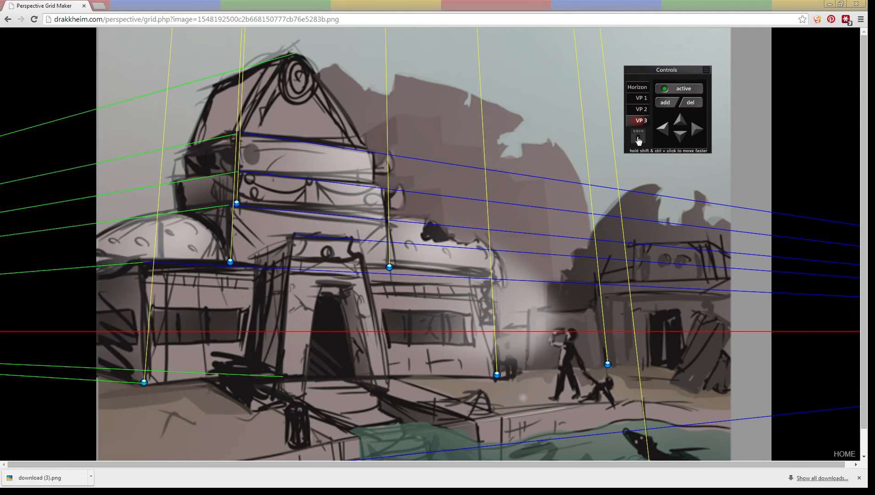
# - Save a shareable snapshot of the guides, noting the 60-day return link, then dismiss the notice
pyautogui.click(637, 132)
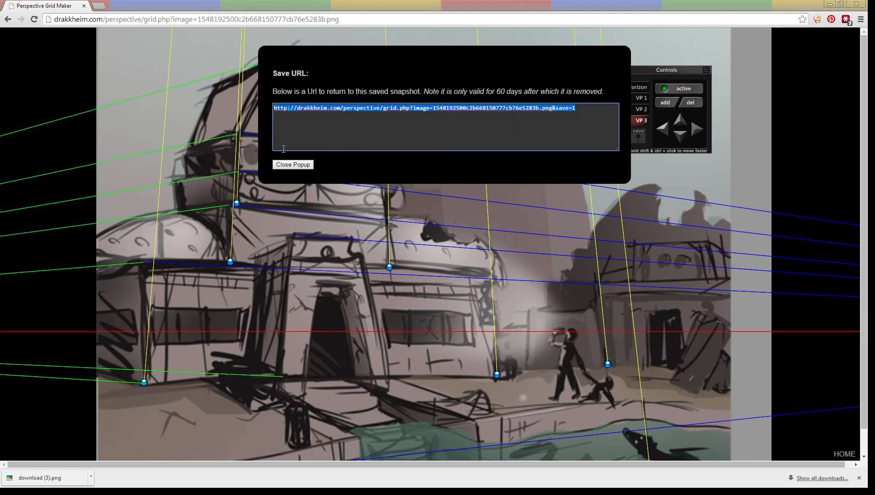
pyautogui.click(293, 164)
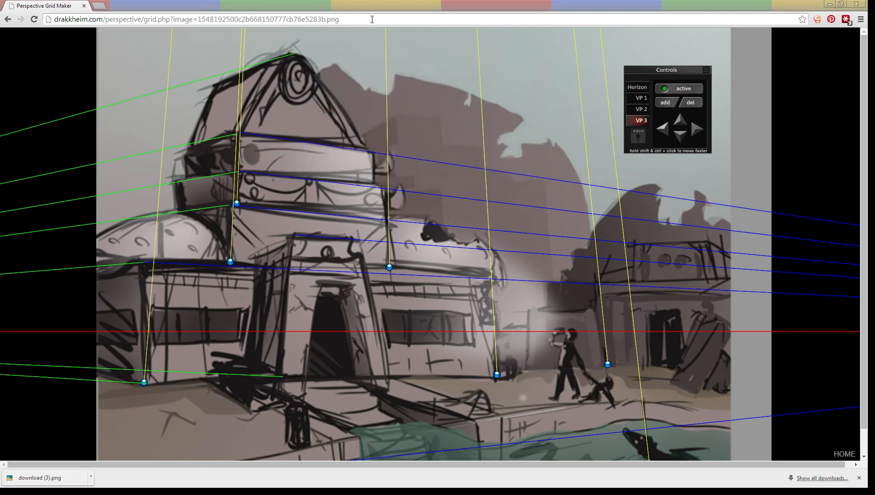